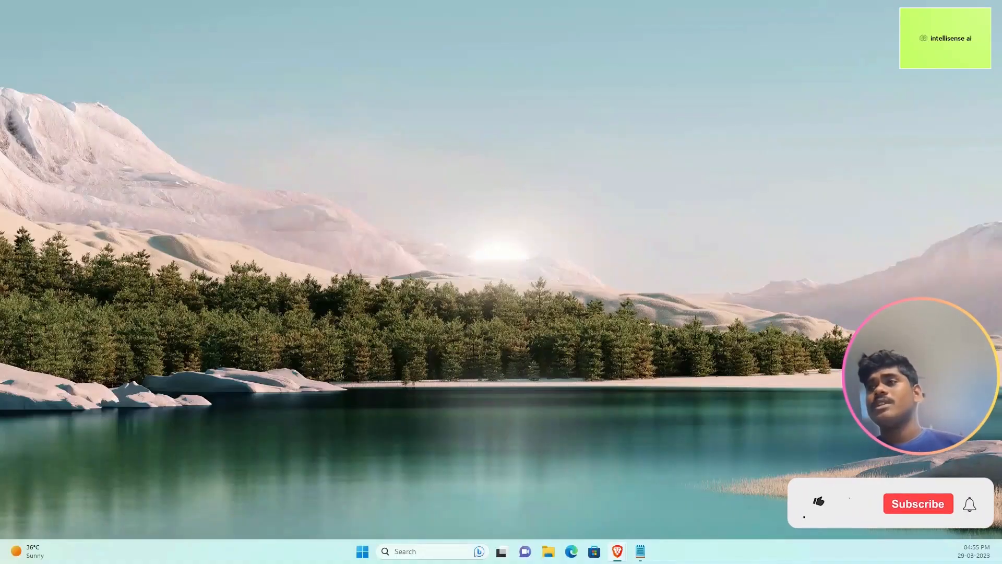
Create a new folder named GPTvscode on the desktop.
left_click(818, 503)
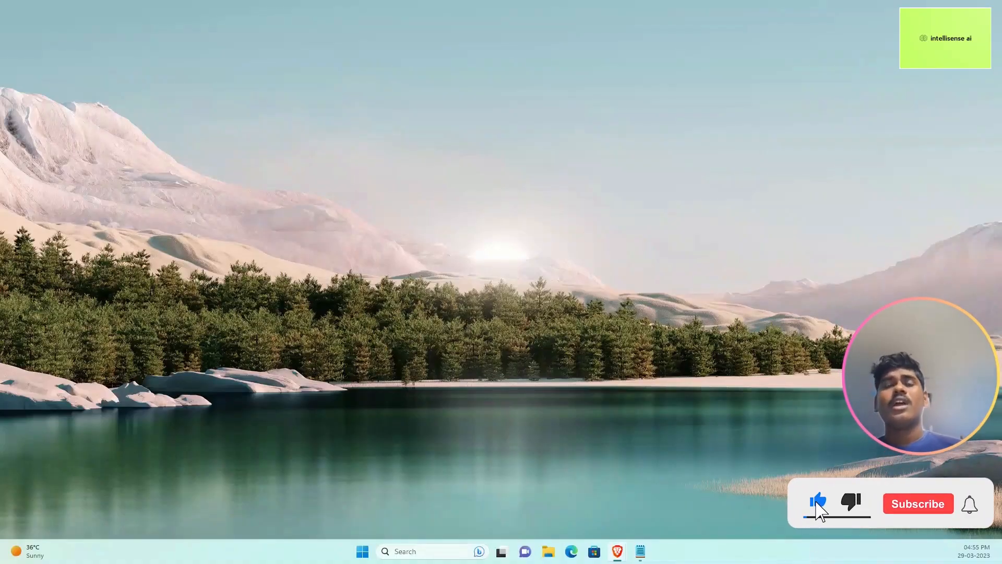
left_click(917, 504)
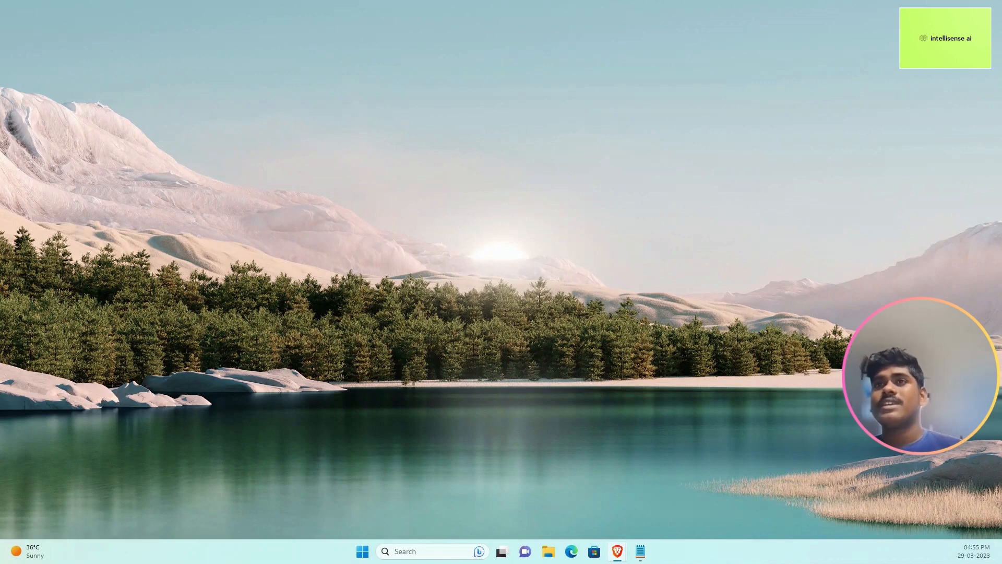
mouse_move(474, 288)
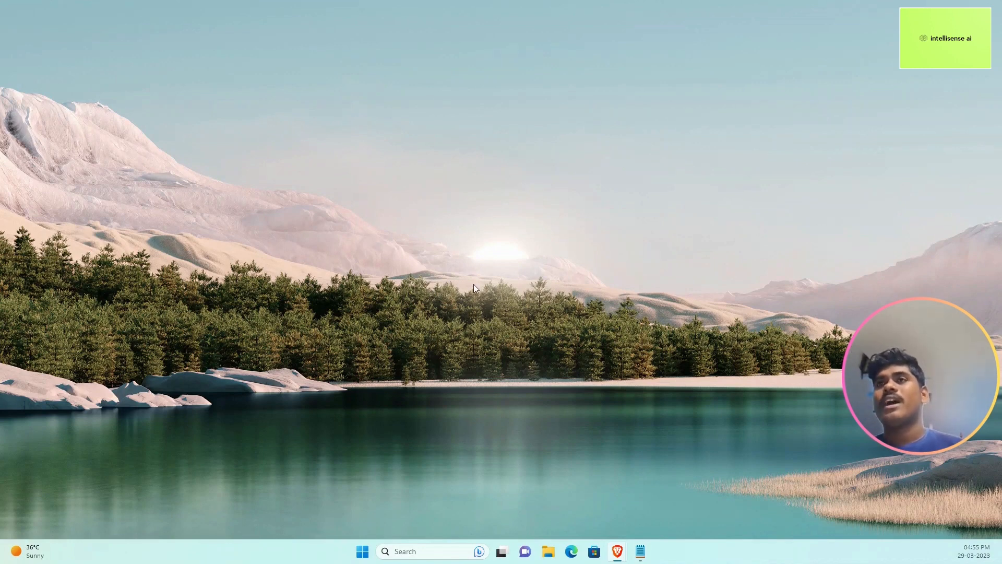
mouse_move(470, 243)
type("GP")
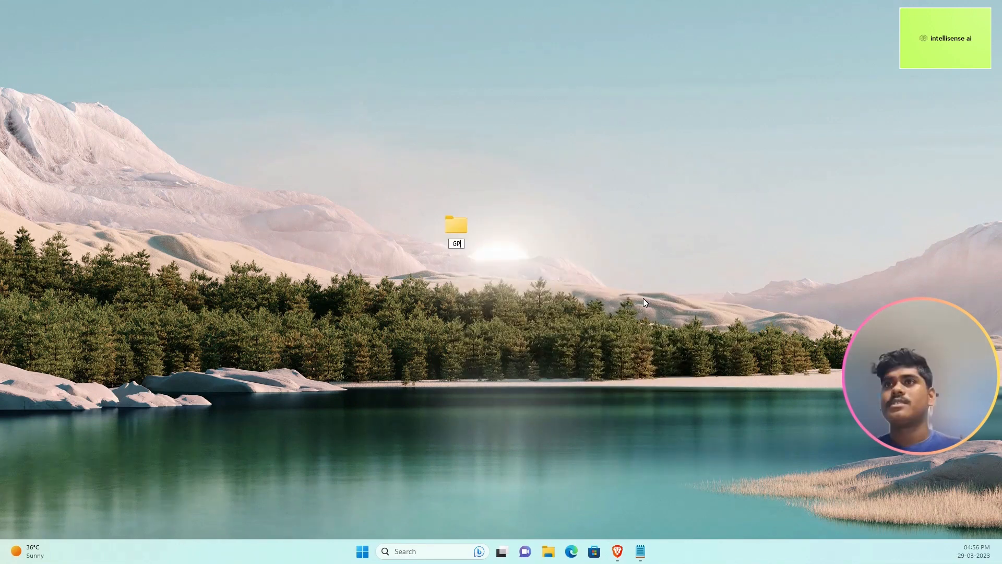
type("TVscode")
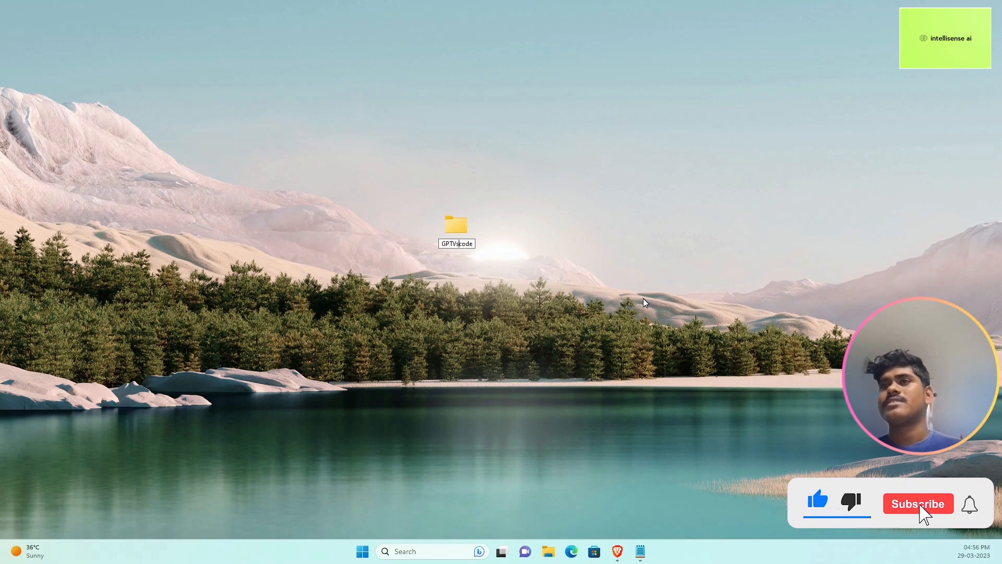
left_click(917, 503)
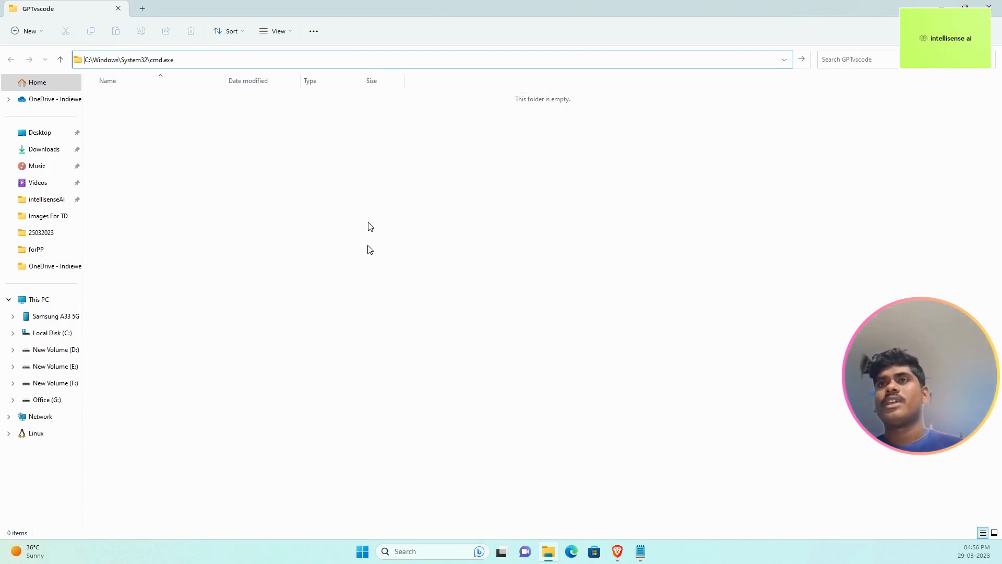
Open the GPTvscode folder in VS Code via 'code .' and close the command prompt.
type("cod")
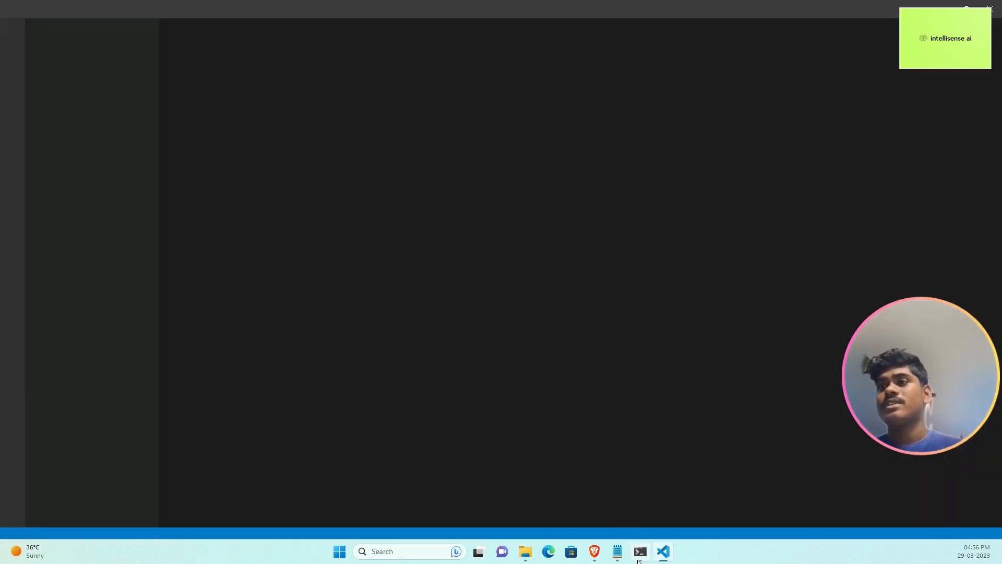
left_click(639, 552)
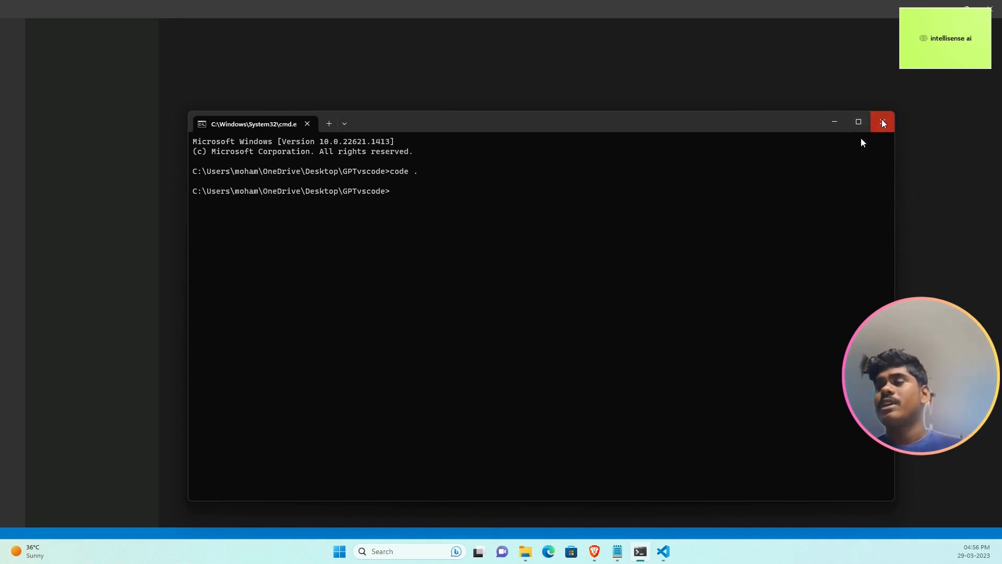
left_click(882, 122)
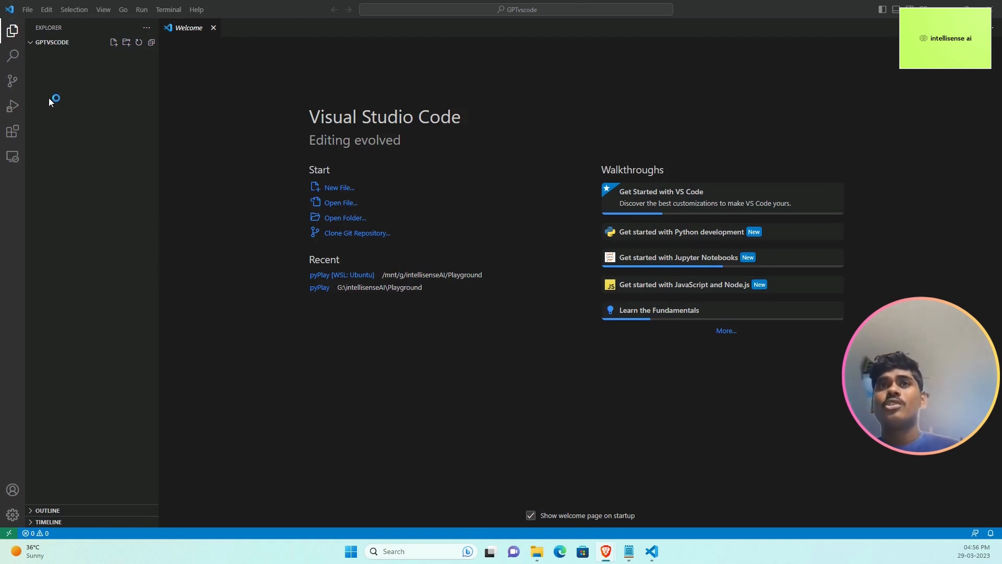
mouse_move(13, 131)
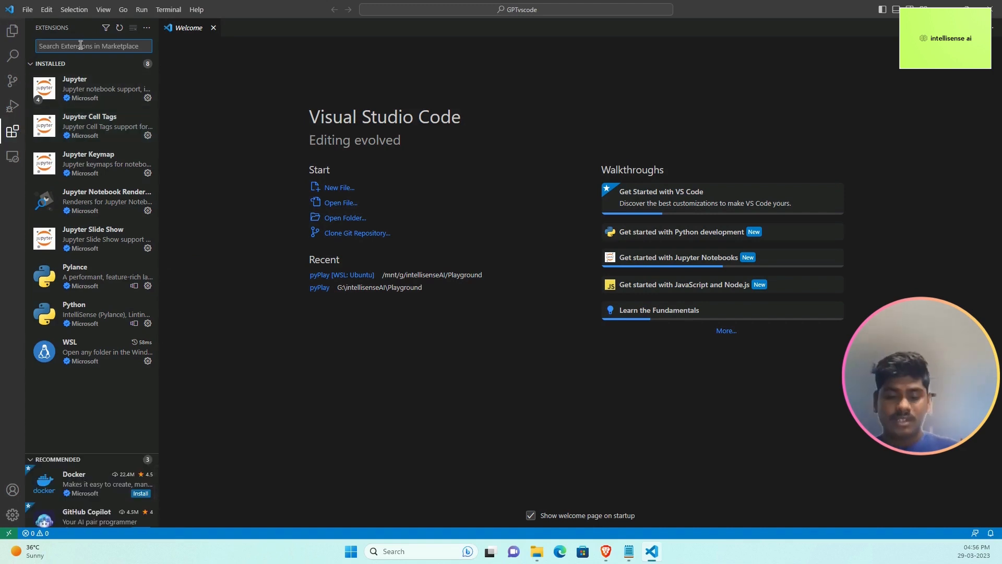
Search the marketplace for 'codegpt' and install the Code GPT extension by codegpt.co.
type("codegpt")
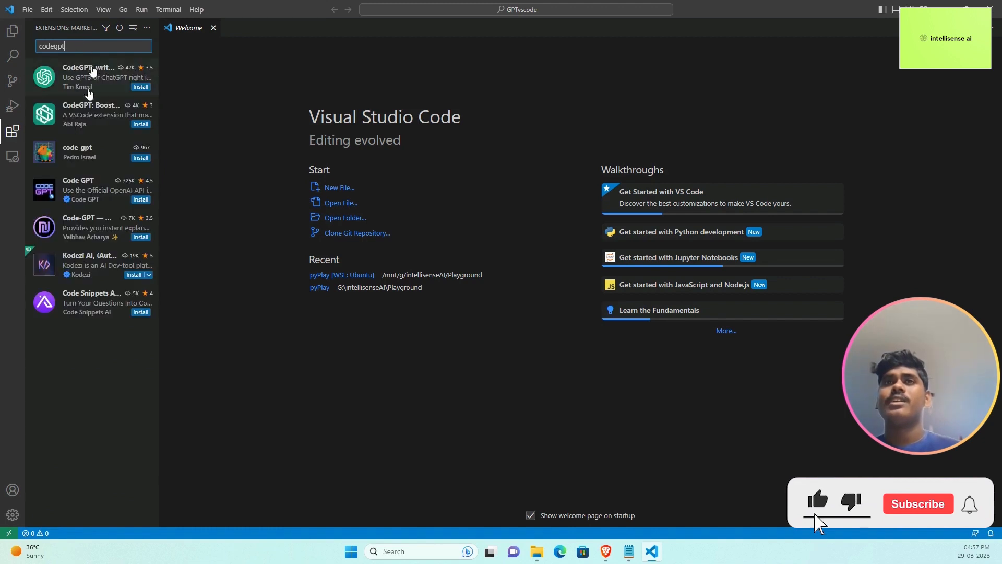
left_click(918, 503)
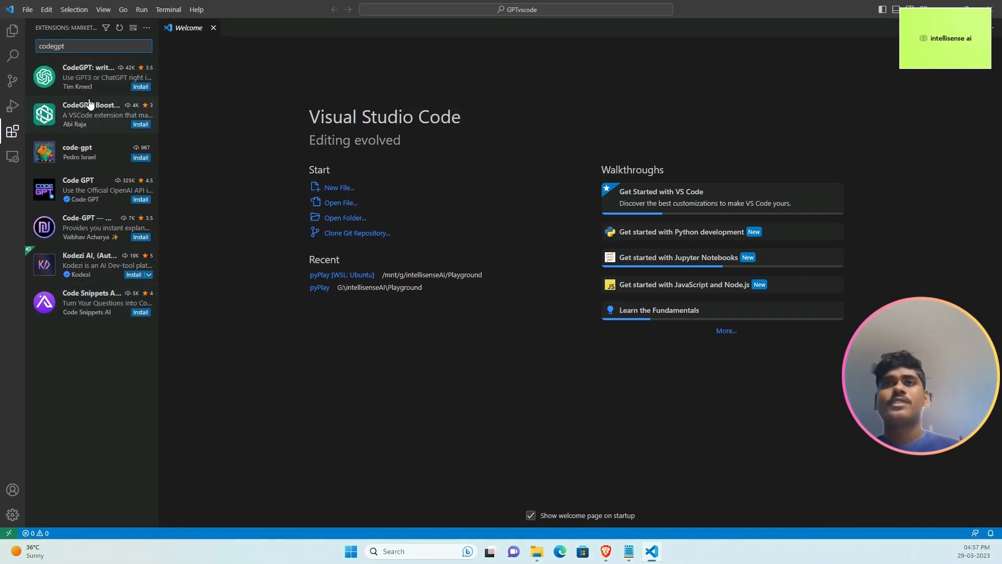
mouse_move(85, 154)
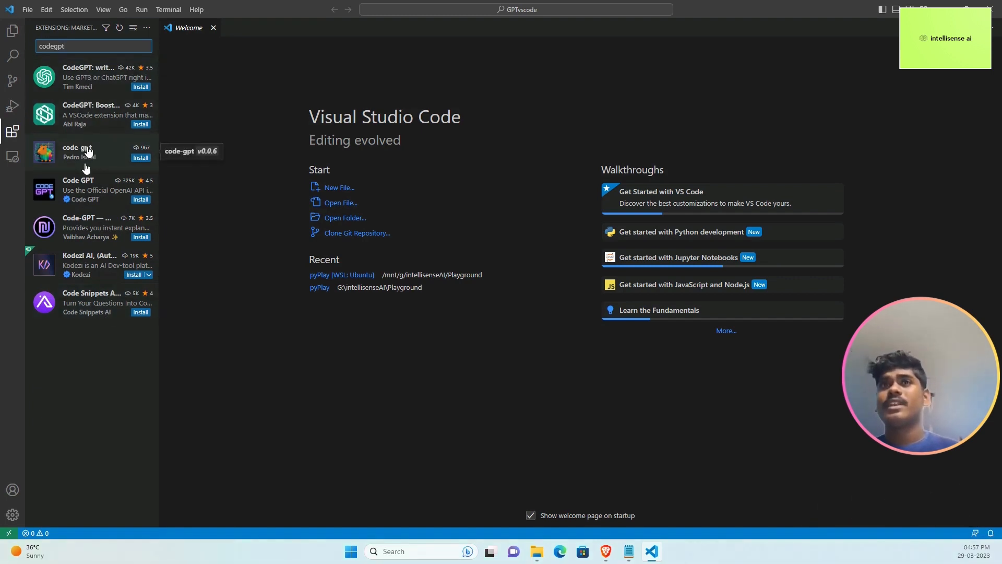
mouse_move(243, 225)
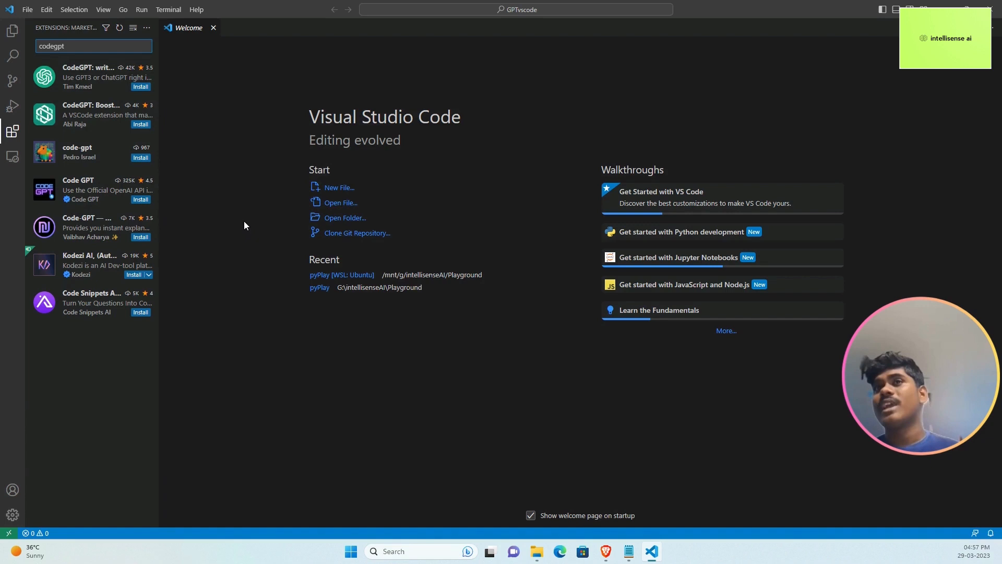
left_click(90, 189)
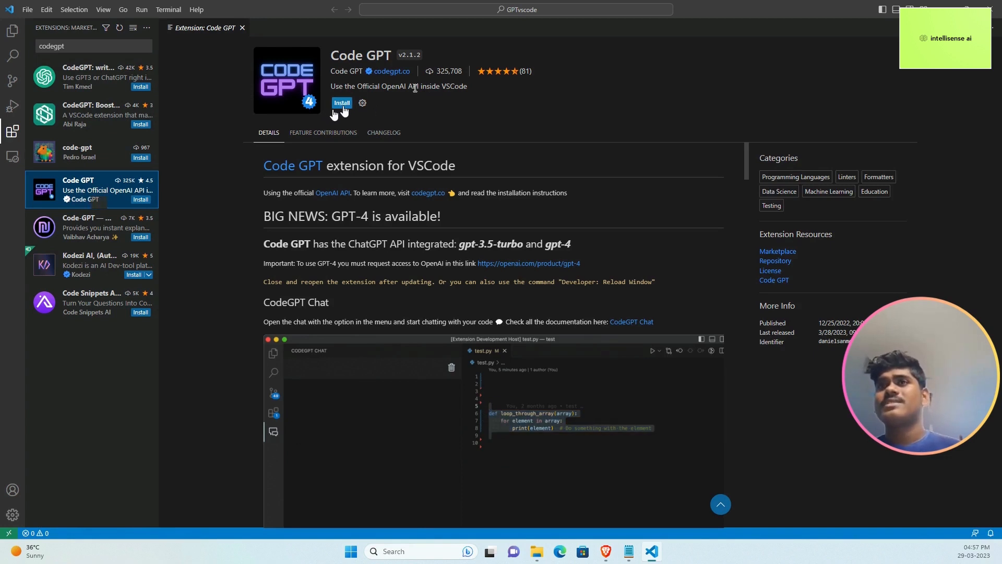
left_click(342, 103)
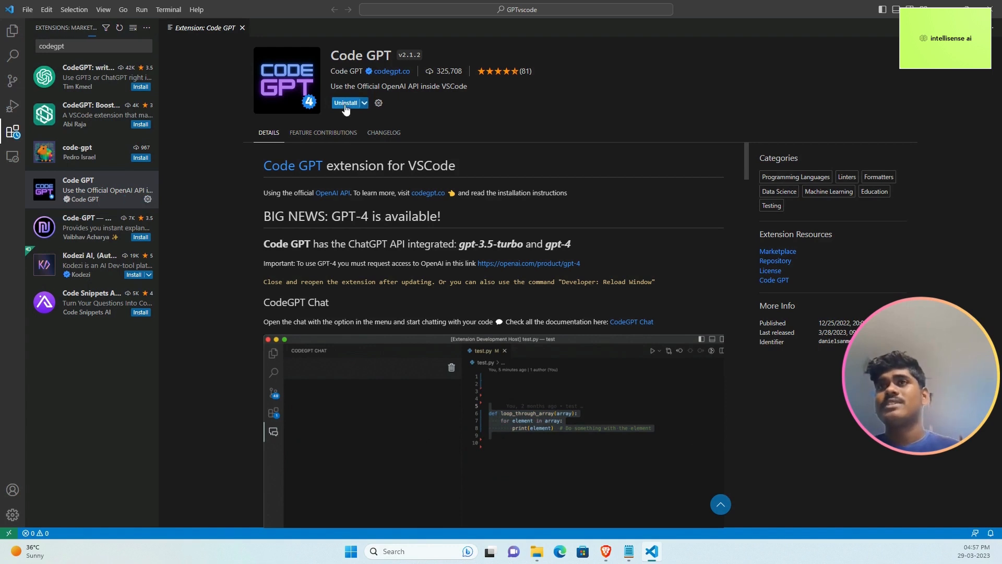
left_click(346, 103)
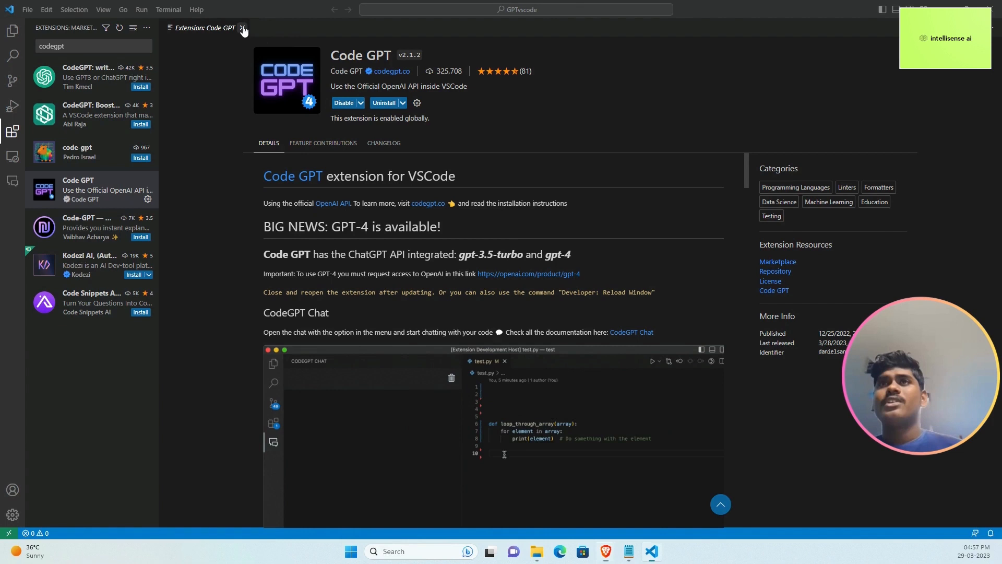
Close the extension page and create an empty demo.py file in the GPTvscode project.
left_click(243, 28)
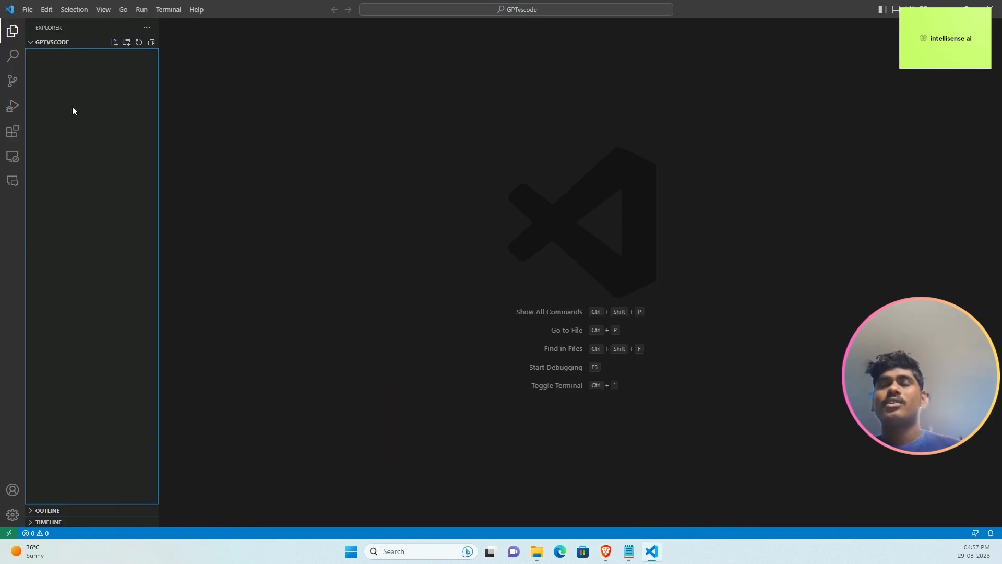
left_click(114, 42)
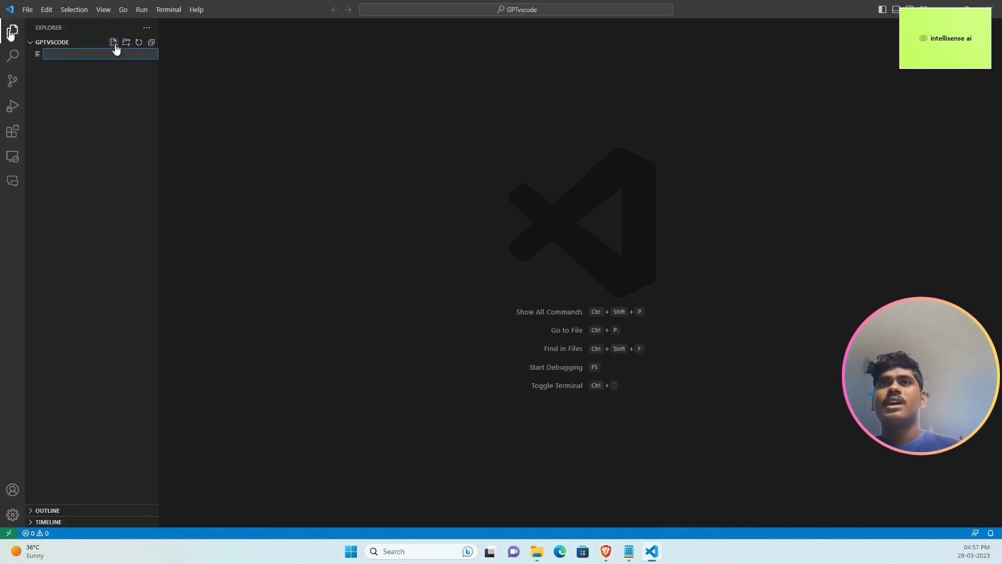
type("demo.py")
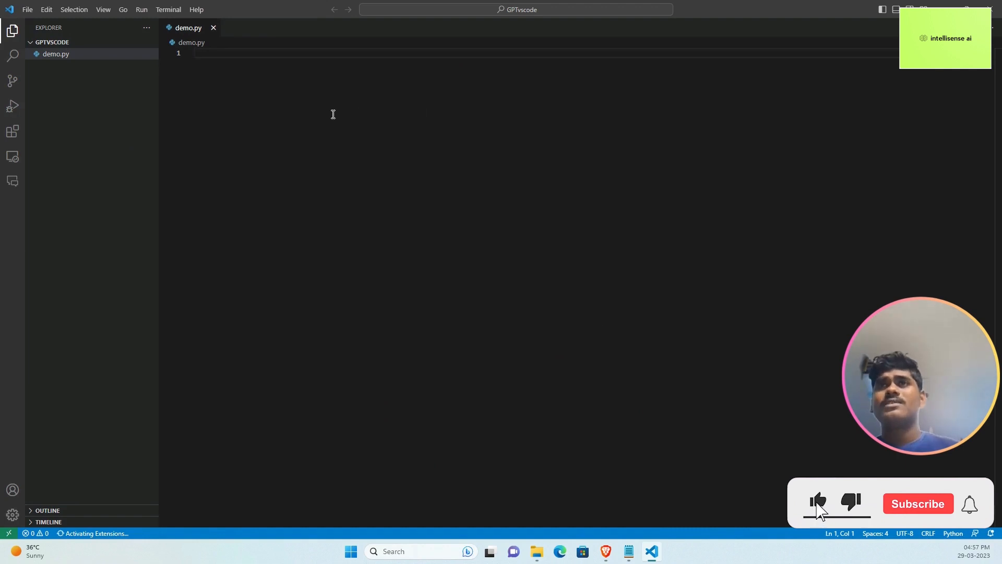
right_click(332, 115)
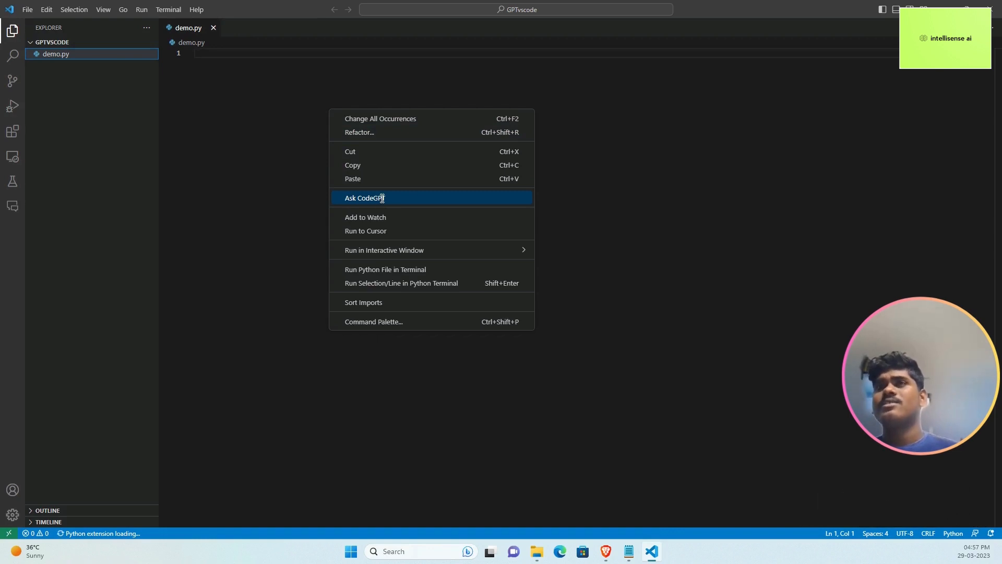
Ask CodeGPT to provide a simple Flask application accepting all types of HTTP methods.
left_click(365, 197)
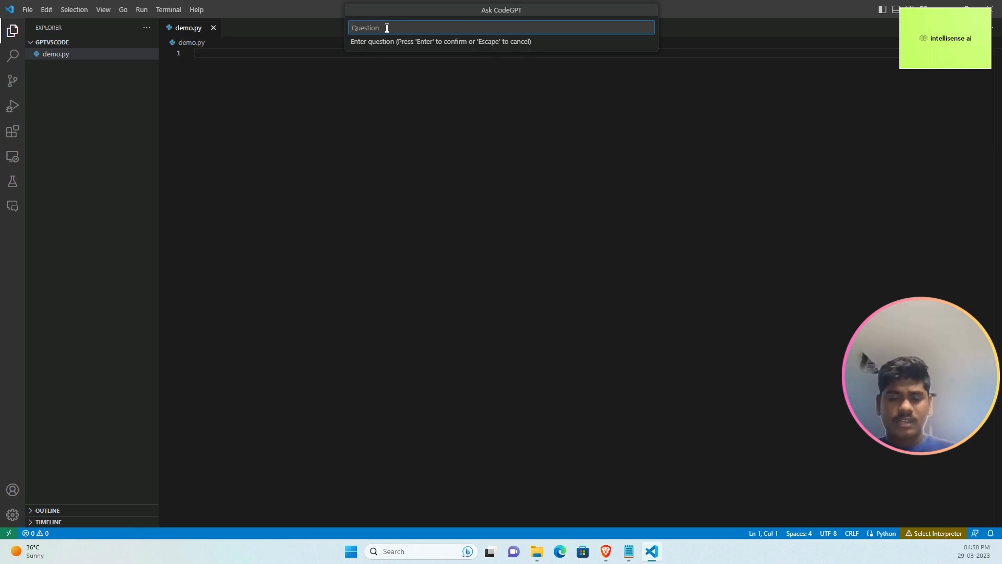
type("Provide")
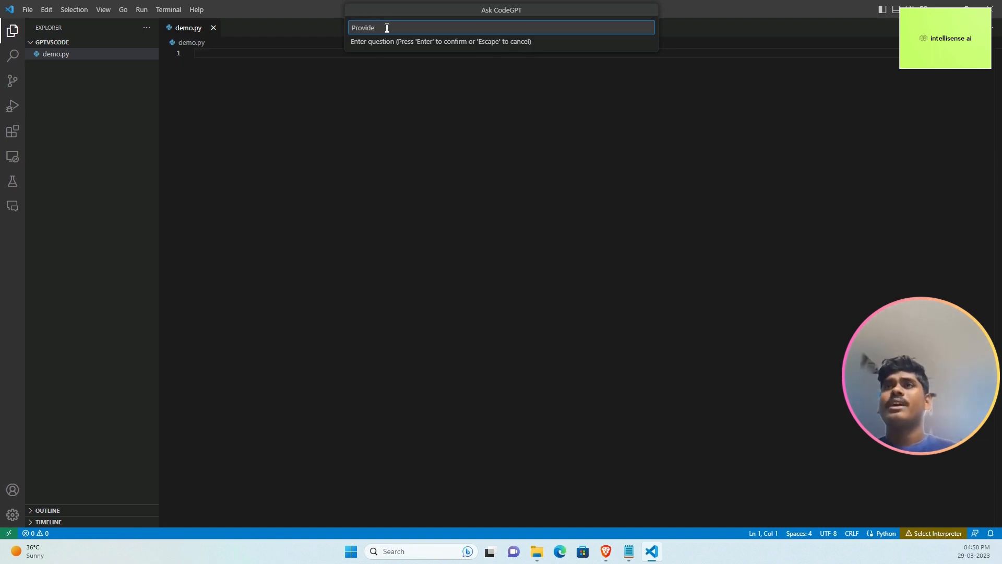
type("Simple Flask")
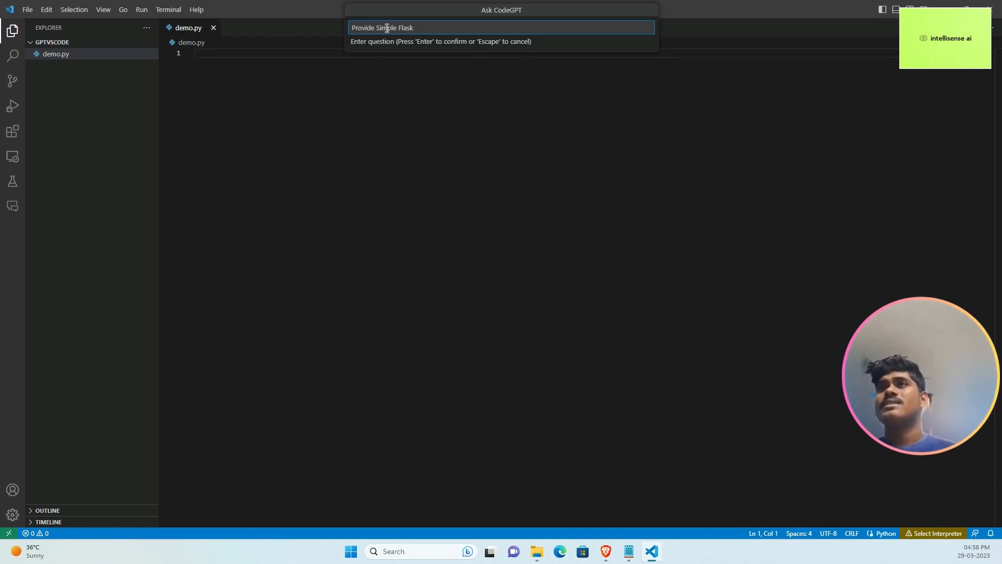
type("Application accept")
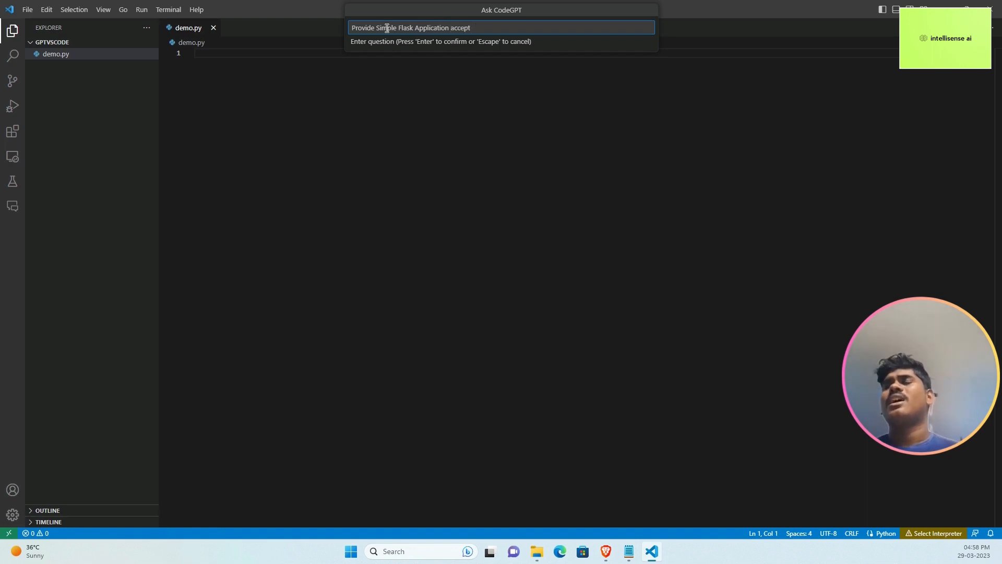
type("all types")
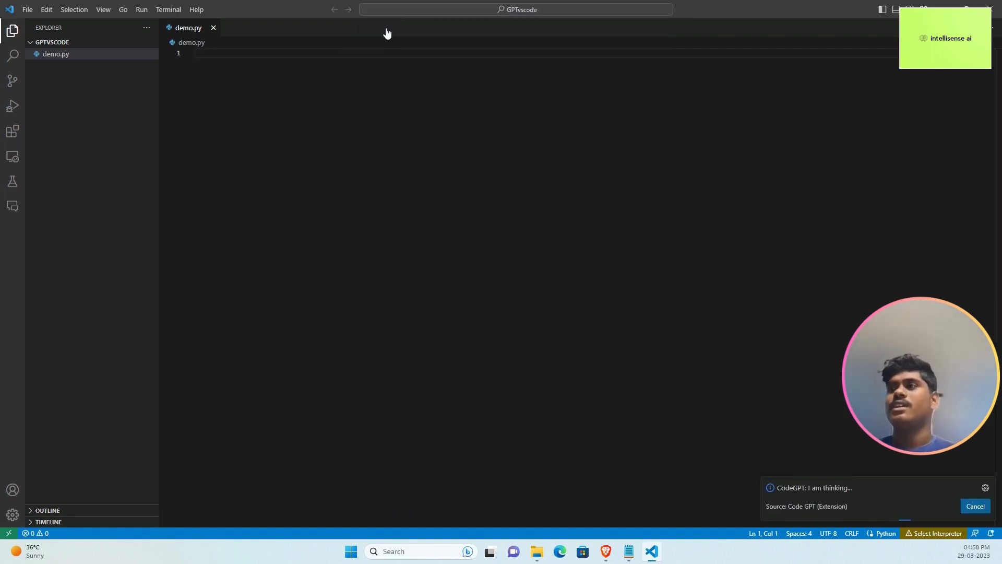
mouse_move(761, 493)
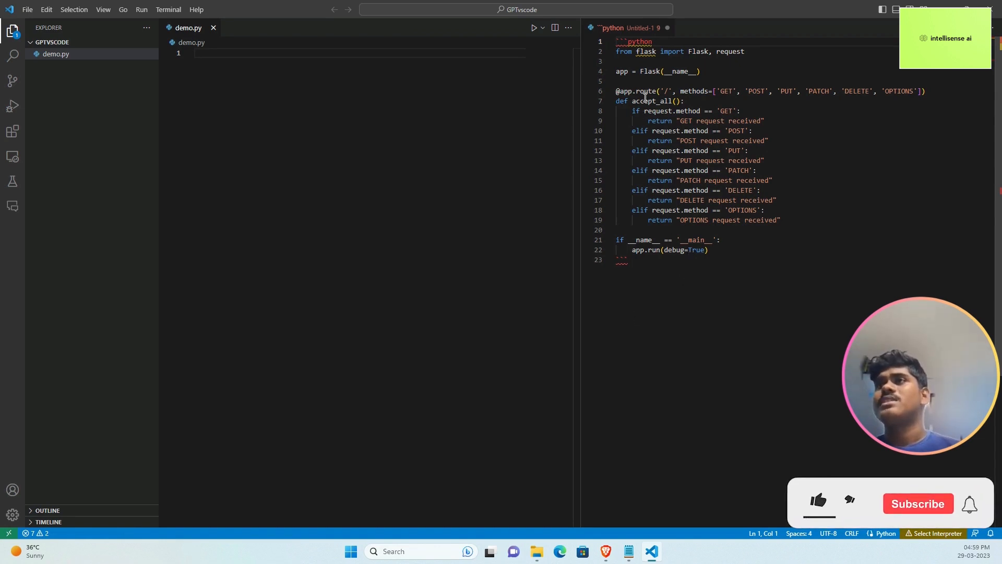
Paste the generated Flask accept_all app into demo.py and select all of its code.
left_click(818, 503)
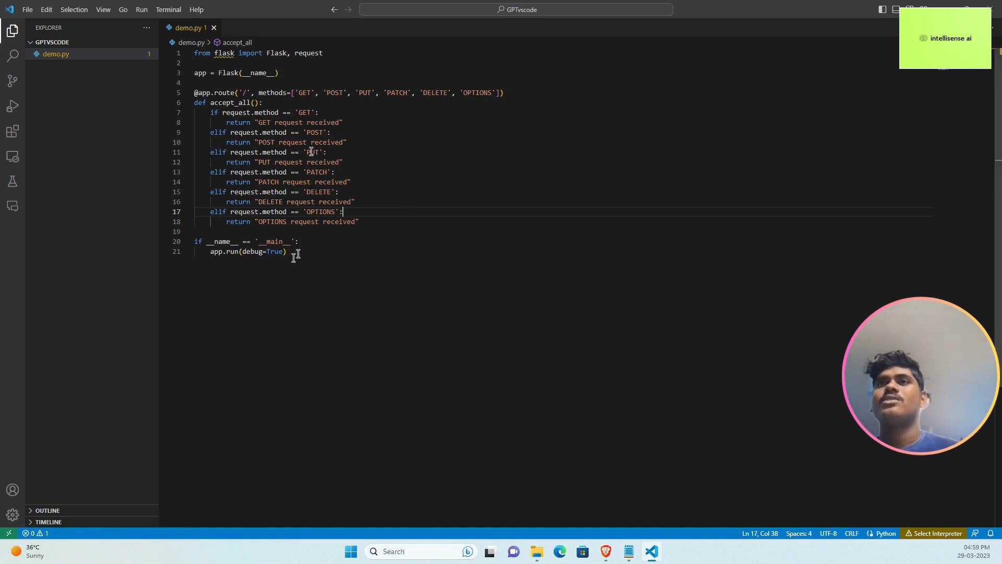
key("ctrl+a")
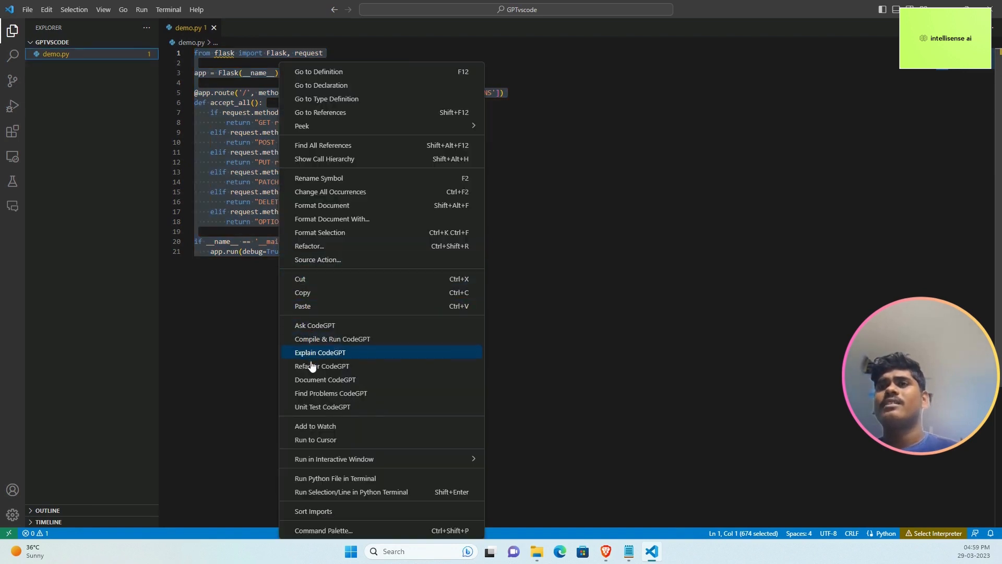
mouse_move(331, 393)
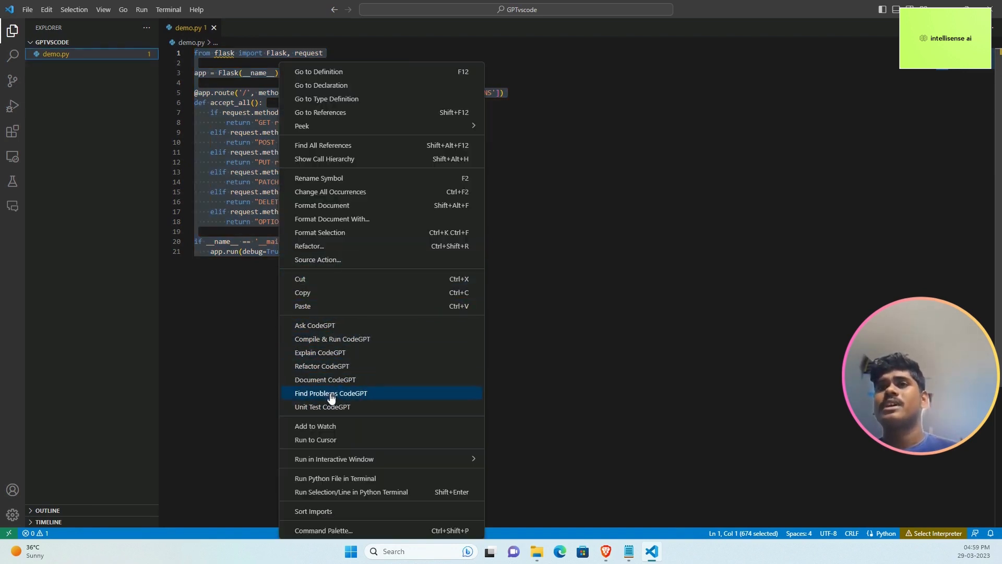
mouse_move(315, 325)
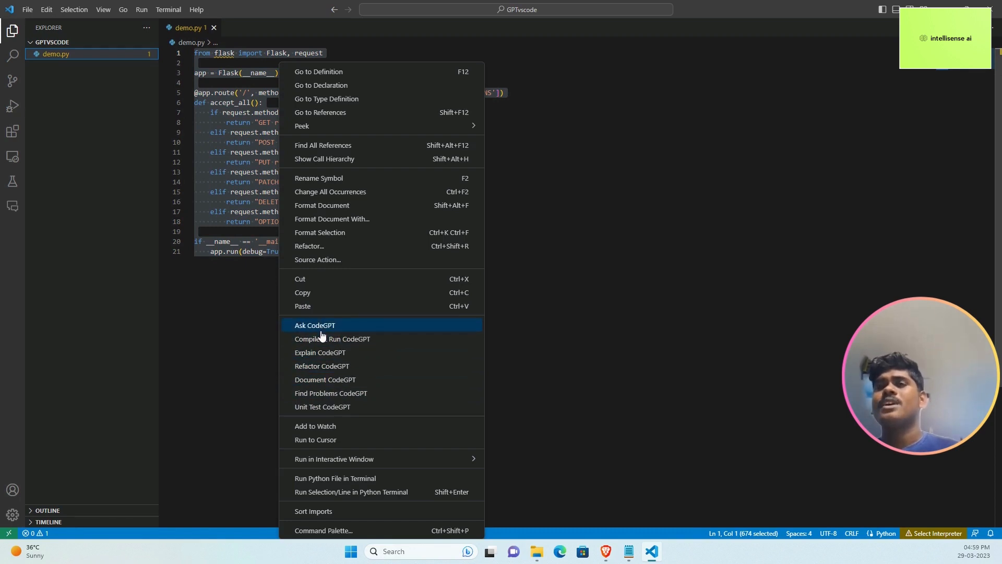
mouse_move(332, 338)
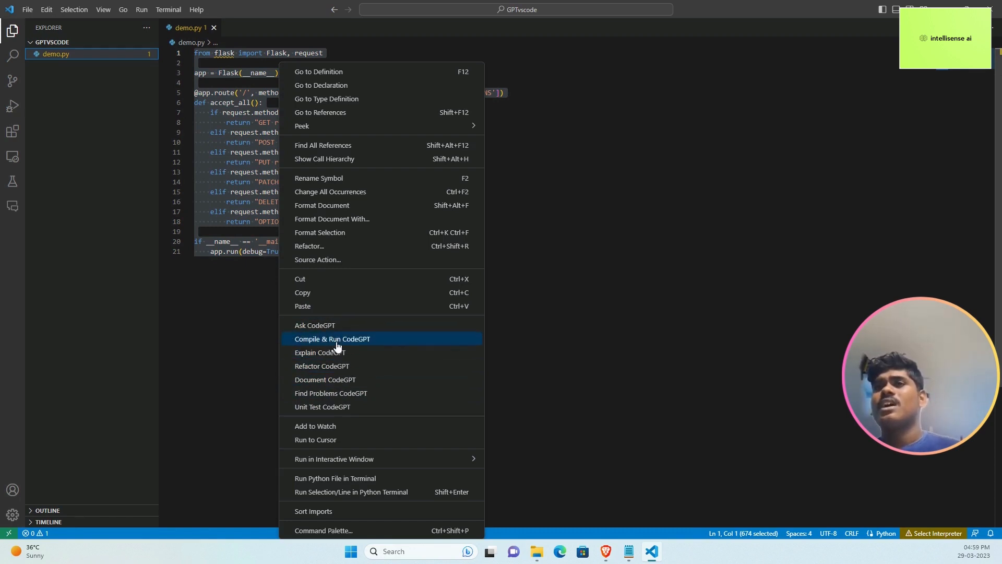
mouse_move(329, 379)
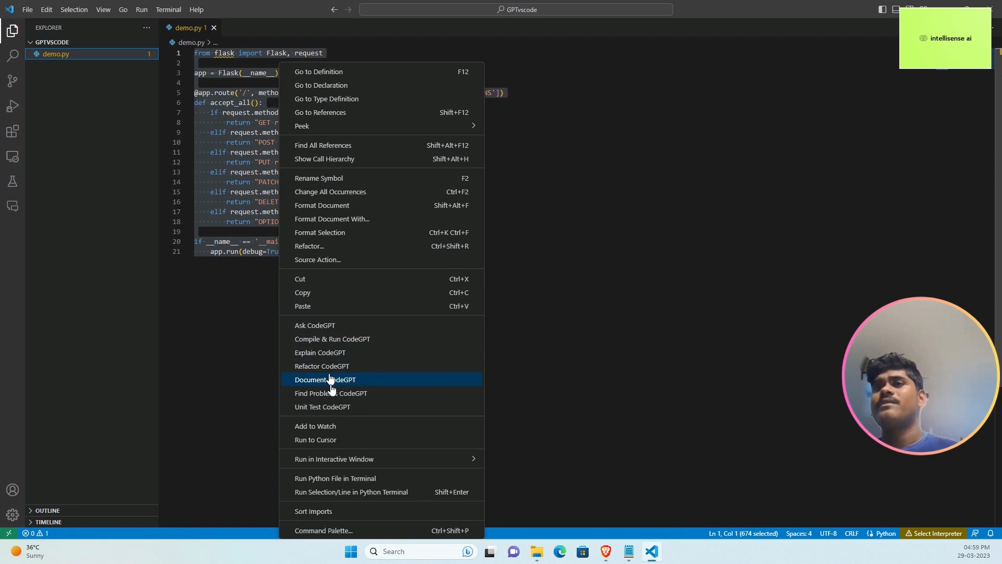
mouse_move(328, 406)
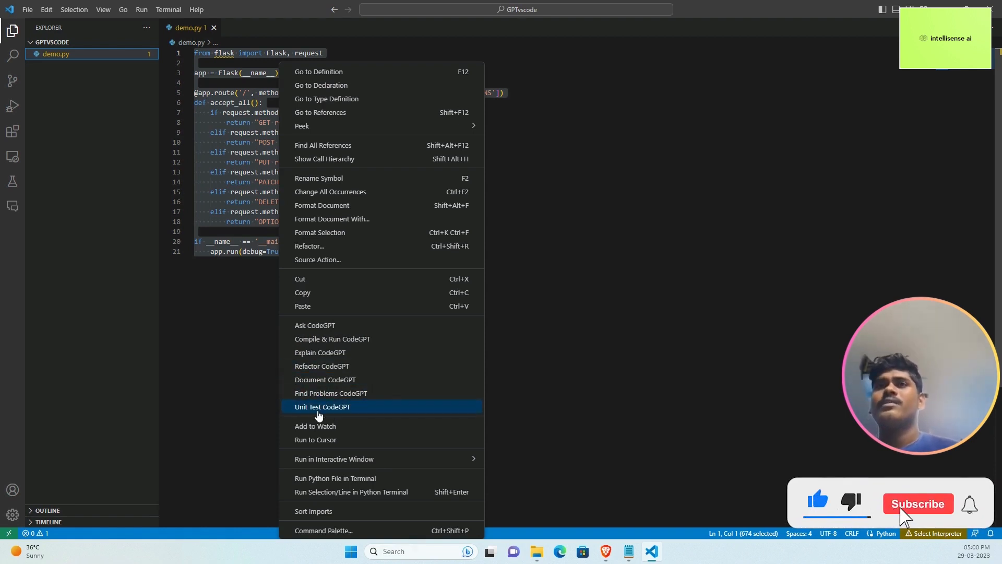
Run Unit Test CodeGPT on the selected demo.py Flask code.
left_click(918, 503)
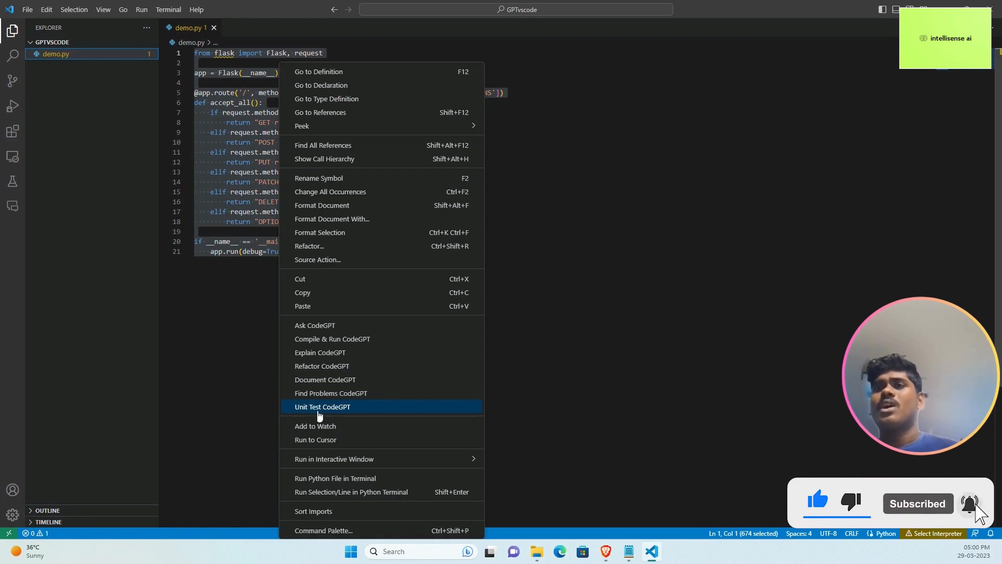
left_click(322, 406)
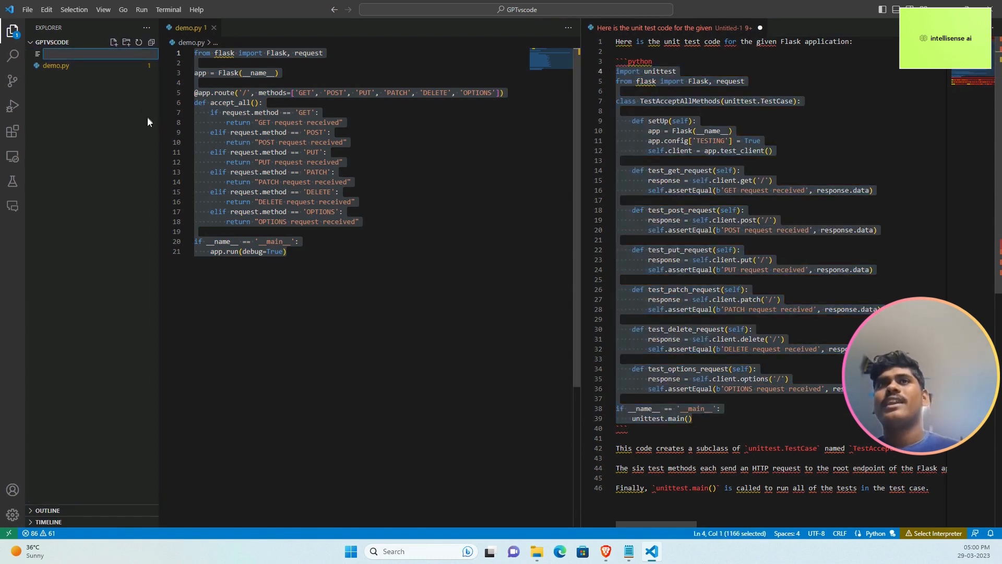
Save the generated unittest code as test.py and discard the unsaved Untitled output.
type("test.py")
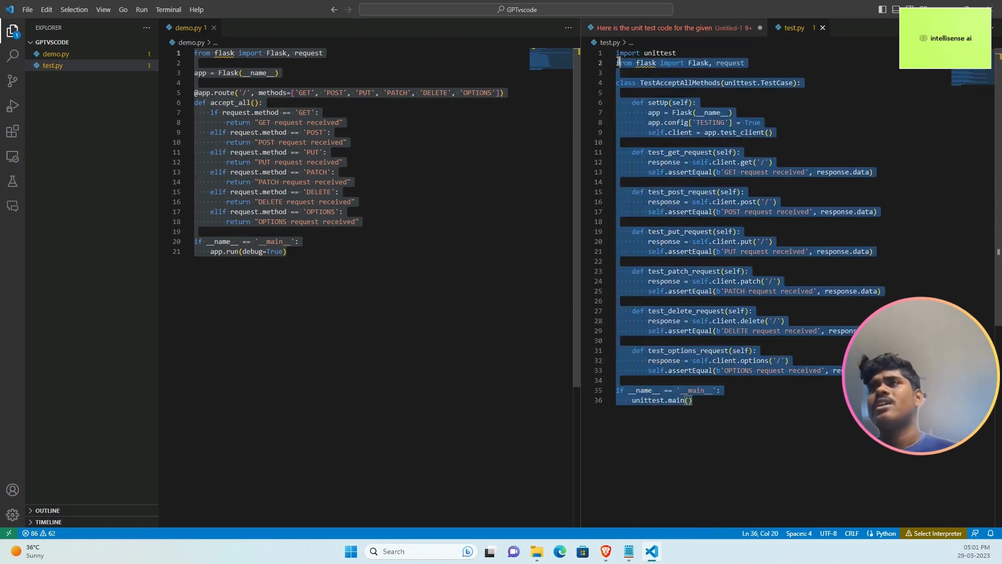
left_click(616, 62)
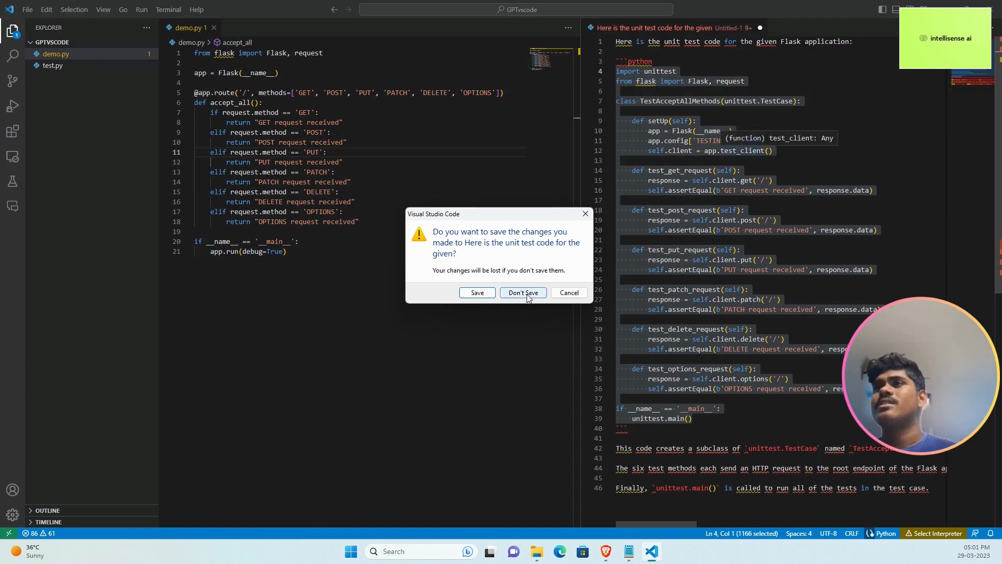
left_click(522, 292)
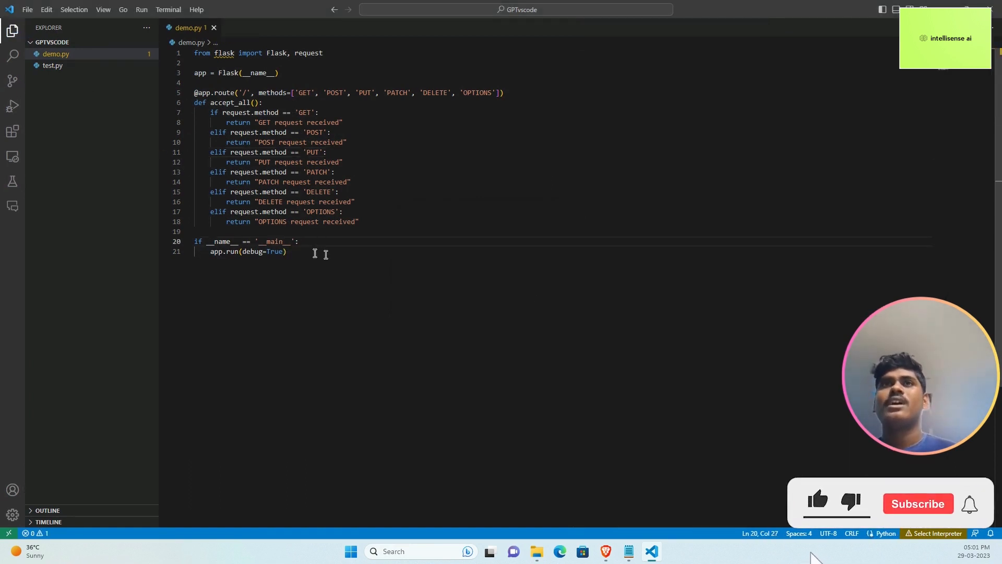
Select all of demo.py and run Explain CodeGPT on it.
key("ctrl+a")
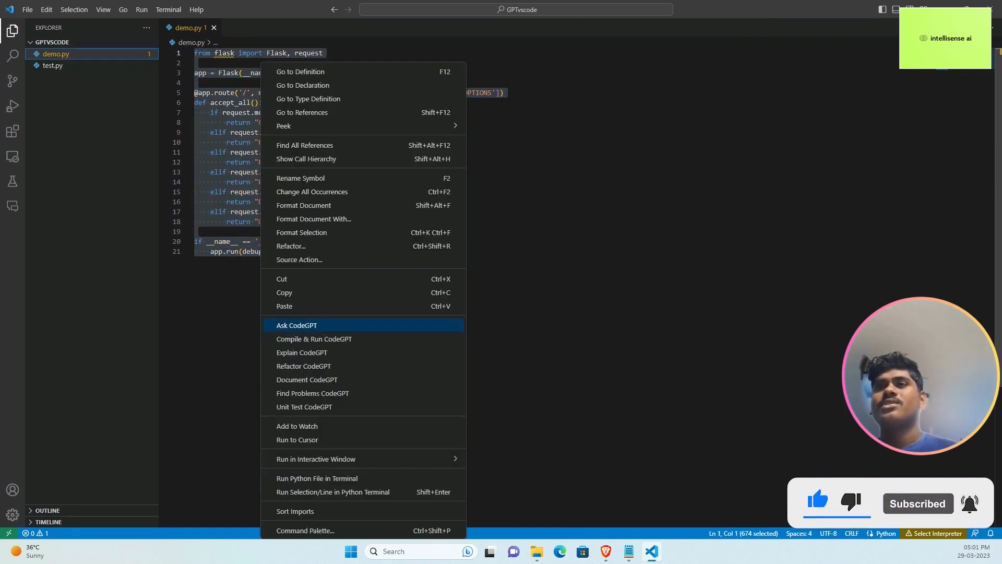
mouse_move(319, 352)
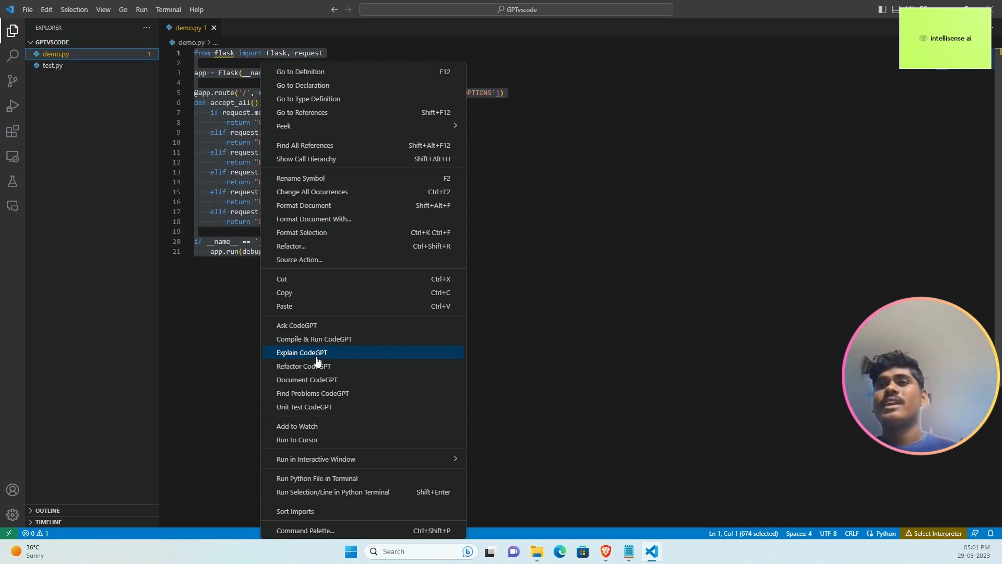
left_click(302, 351)
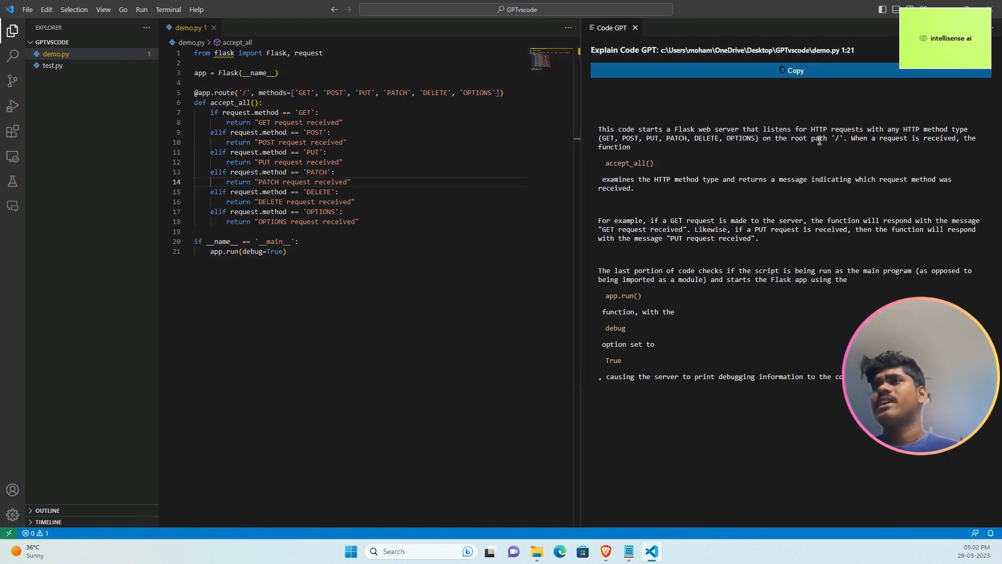
Copy CodeGPT's explanation into a new Readme file in the project and close it.
double_click(629, 162)
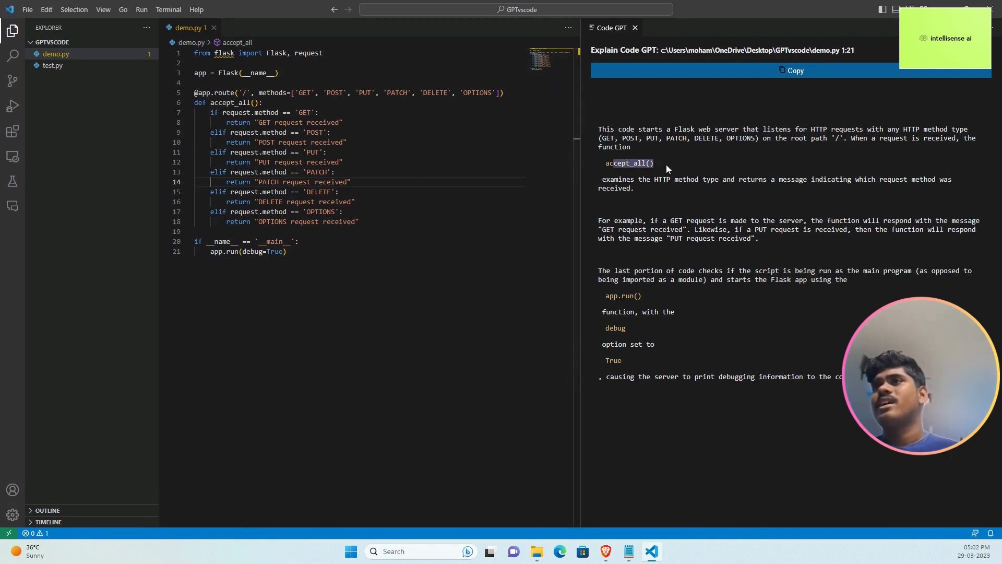
mouse_move(630, 295)
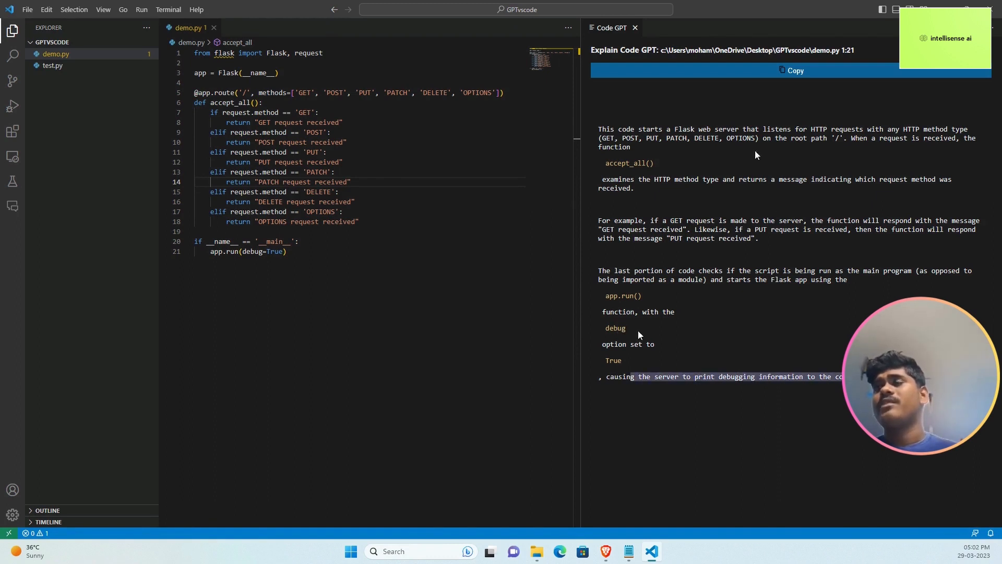
left_click(790, 70)
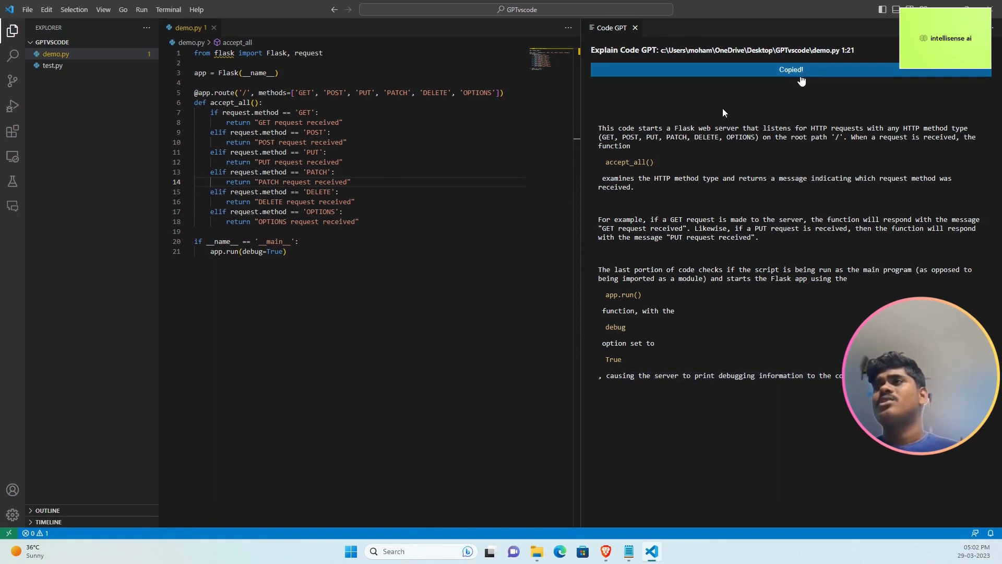
left_click(114, 41)
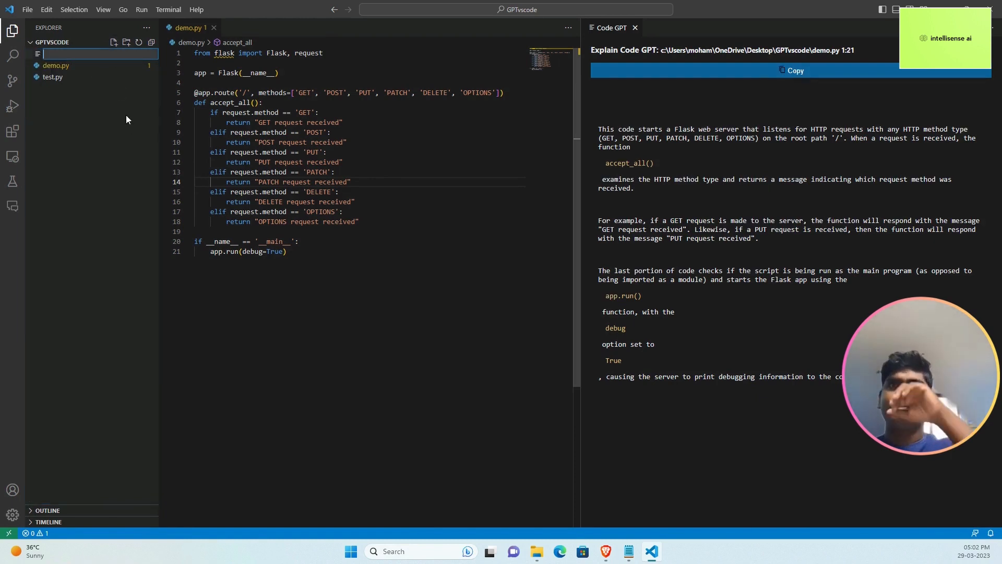
type("Readme")
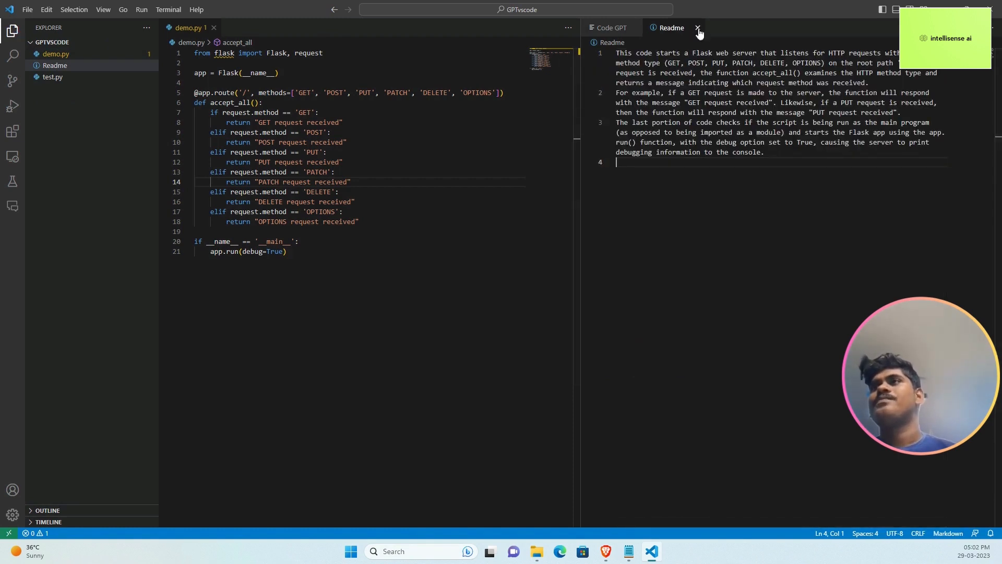
left_click(698, 27)
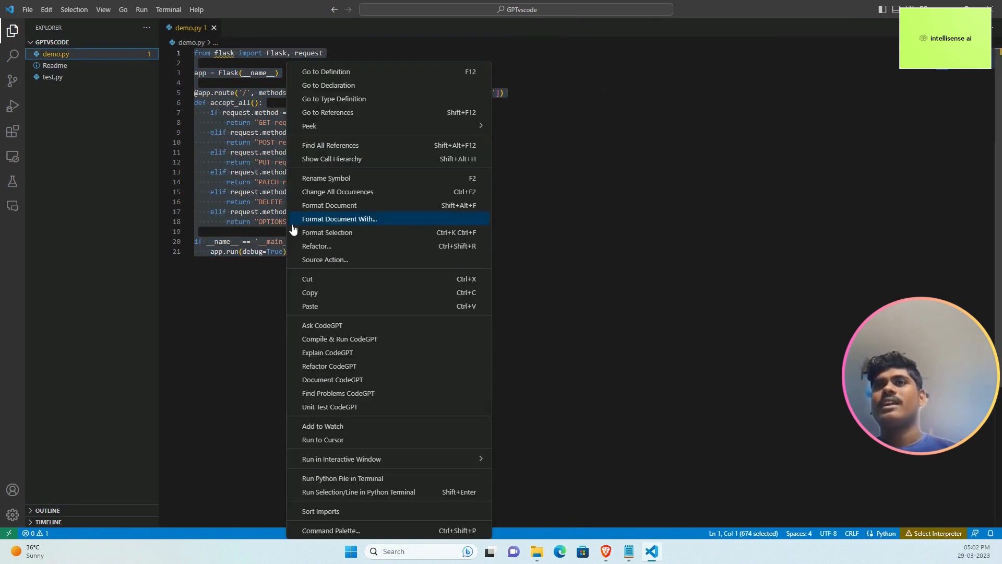
mouse_move(329, 370)
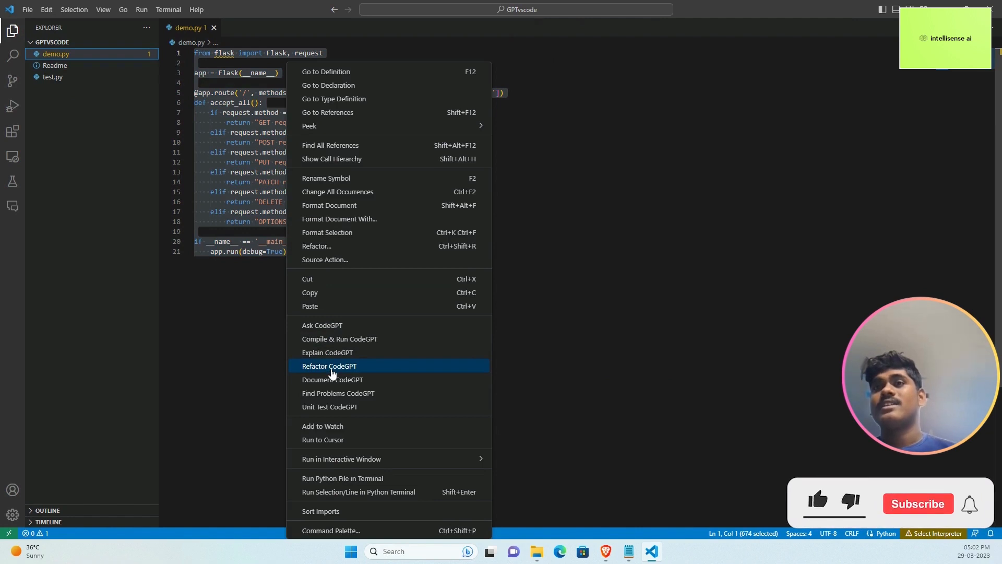
mouse_move(333, 380)
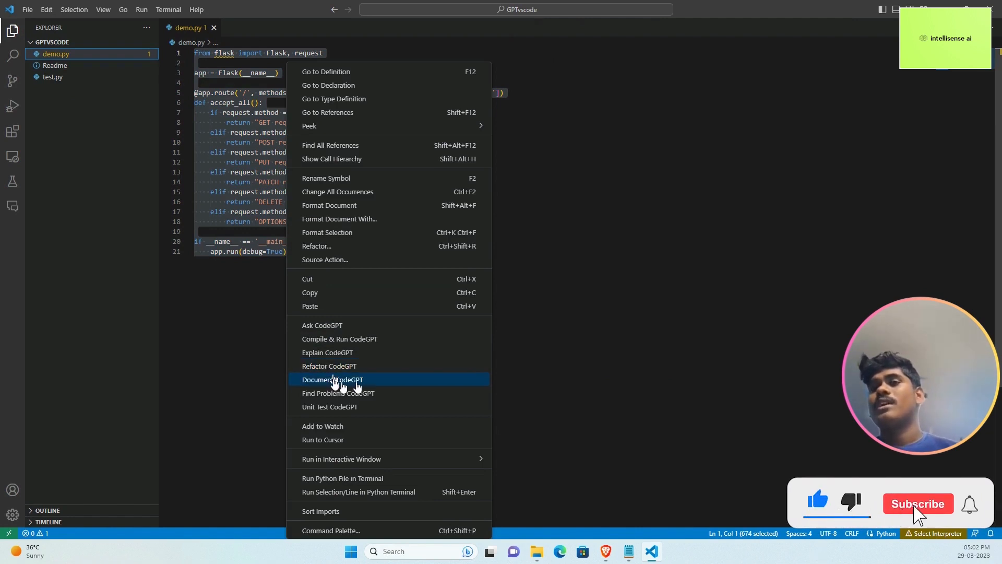
Run Document CodeGPT on the selected demo.py Flask code.
left_click(917, 503)
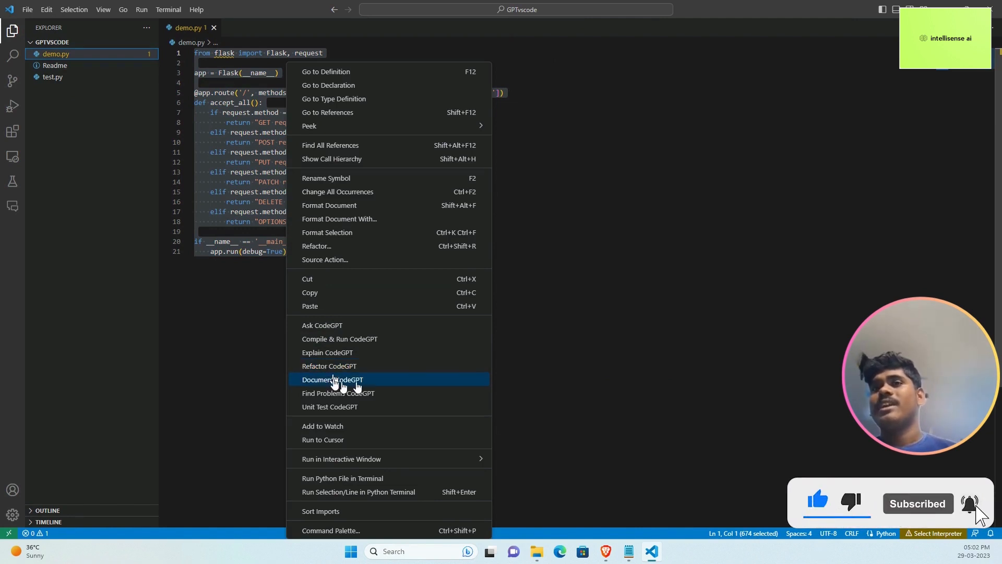
left_click(332, 379)
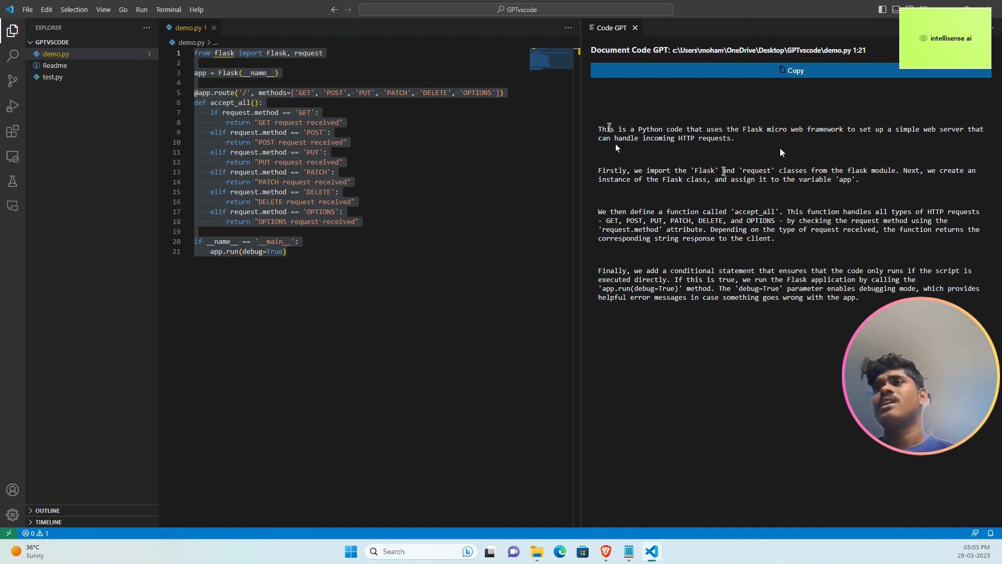
Add a 'Documentation:' heading with CodeGPT's generated documentation to the Readme and close it.
left_click(795, 70)
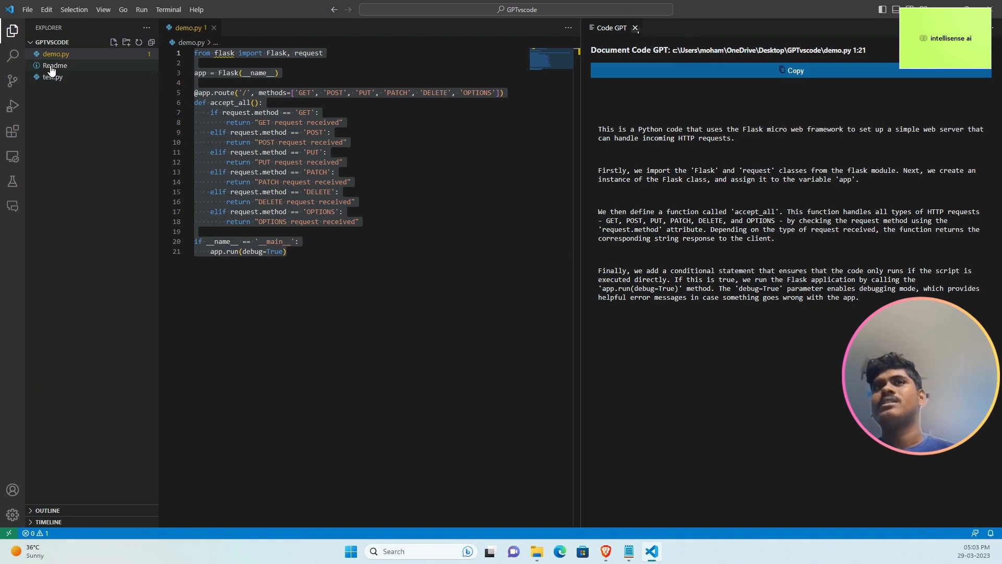
left_click(55, 64)
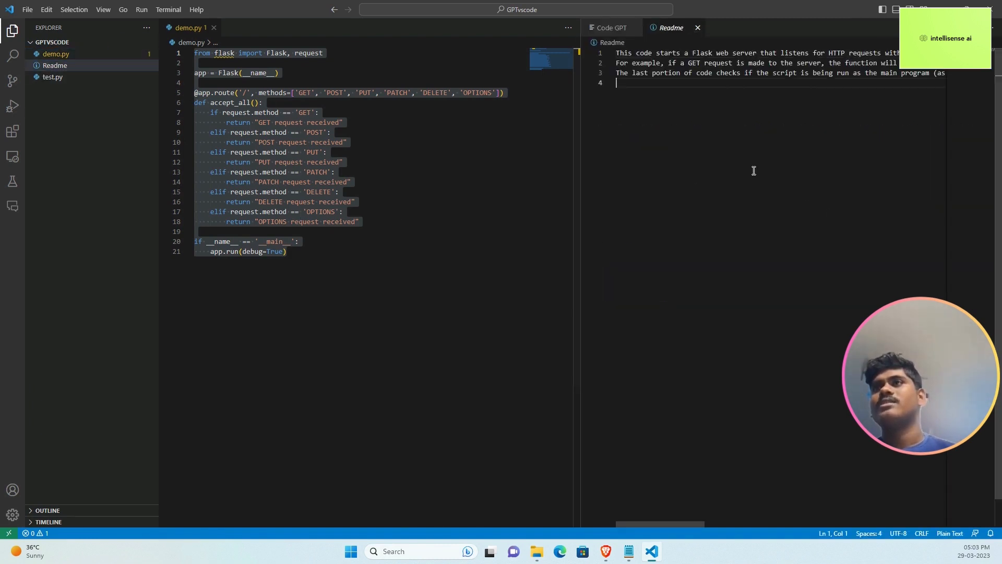
type("Do")
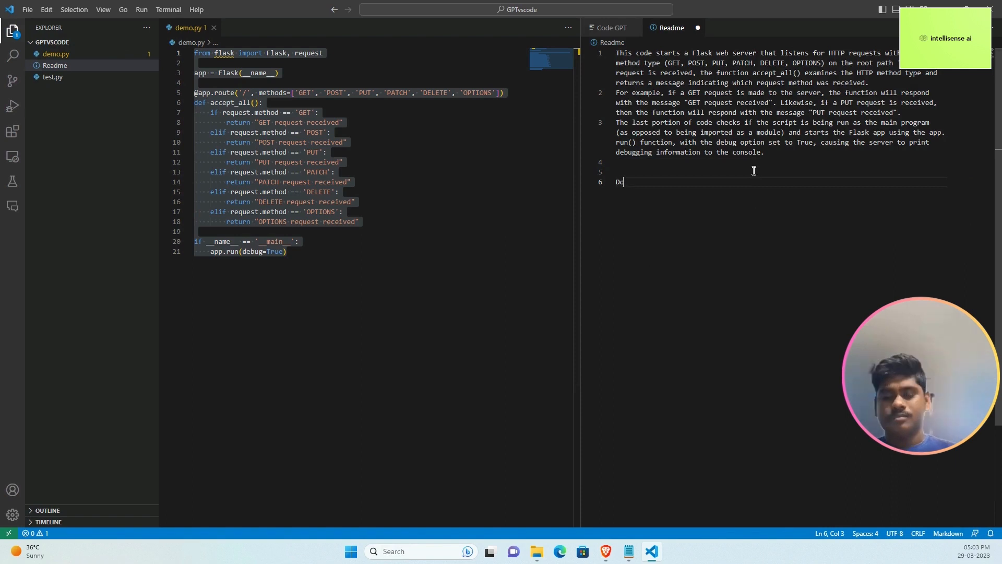
type("cu")
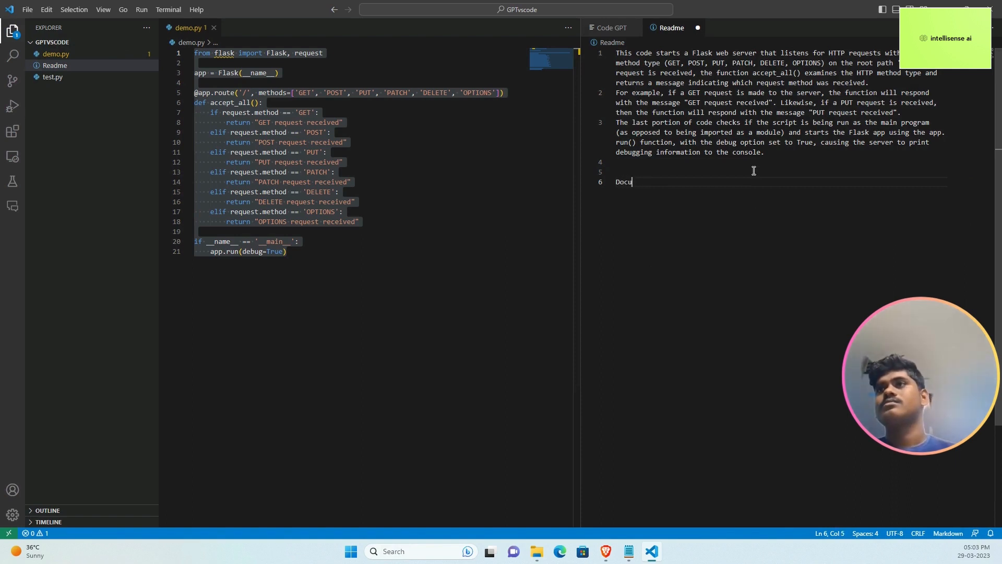
type("mentation:")
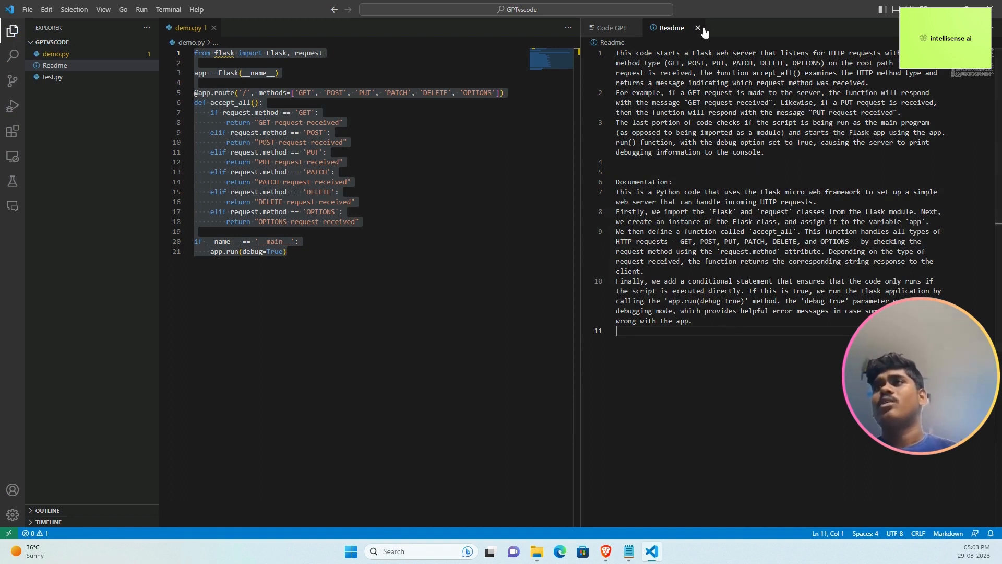
left_click(697, 27)
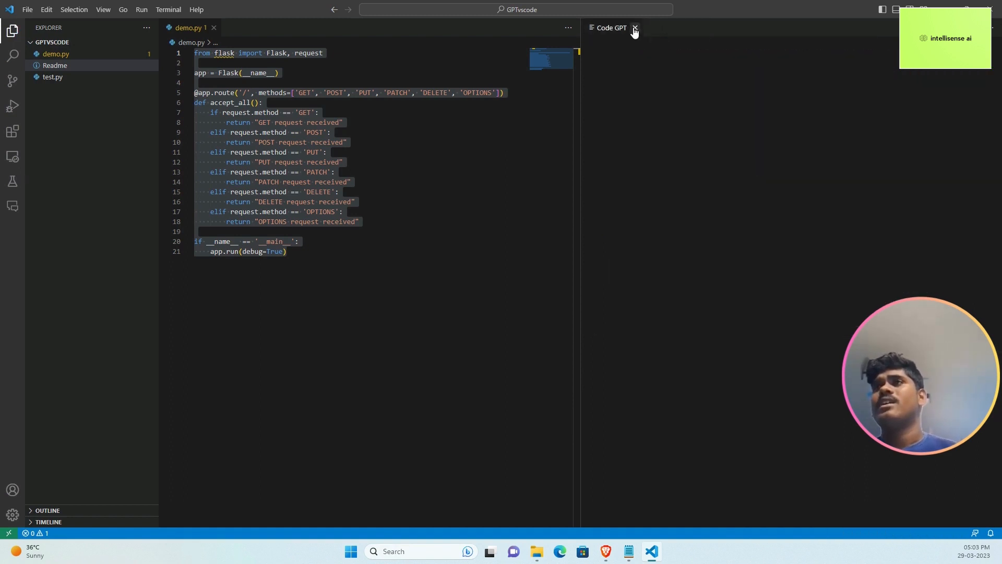
Run Refactor CodeGPT on the selected demo.py code to get a single f-string return version.
right_click(256, 250)
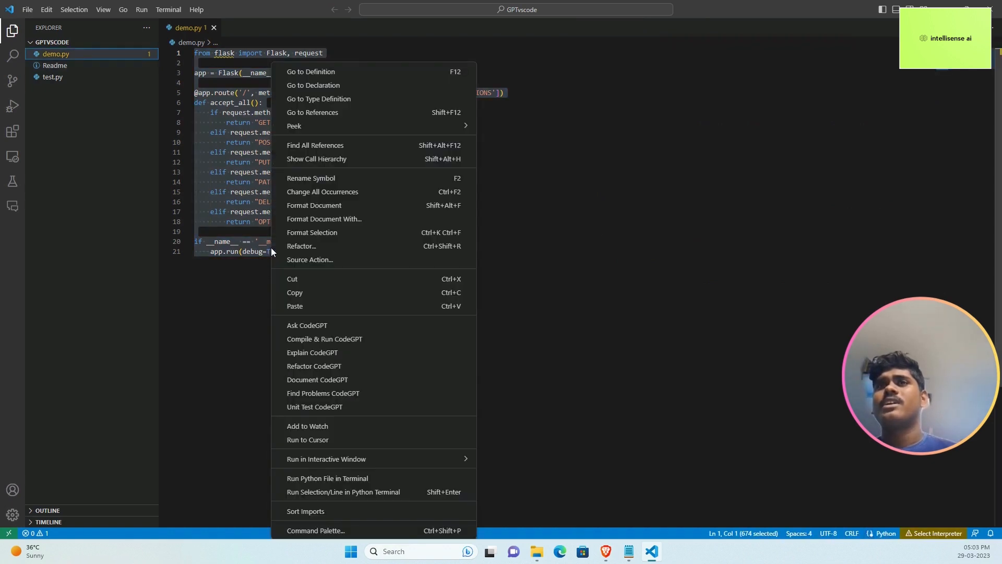
mouse_move(318, 379)
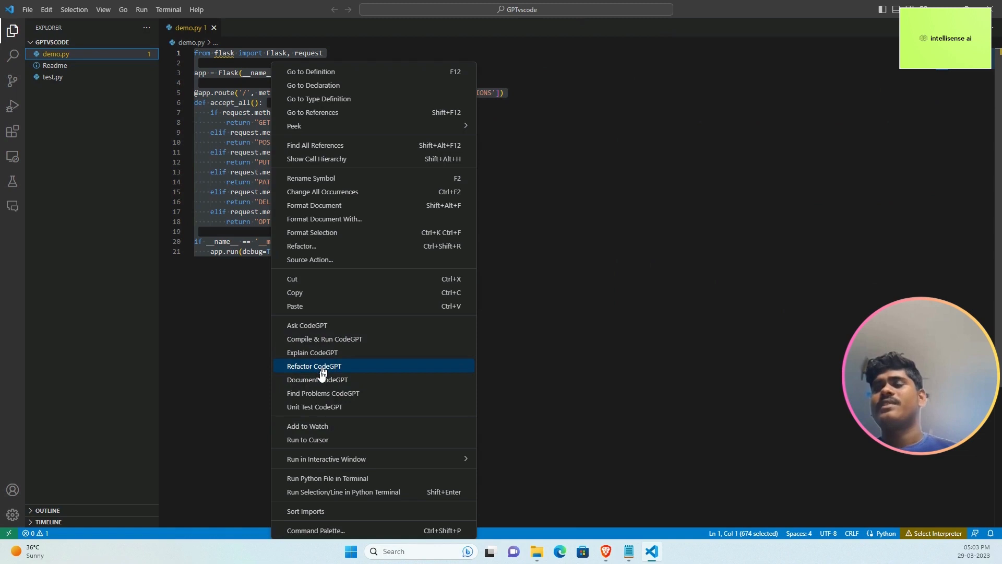
left_click(315, 365)
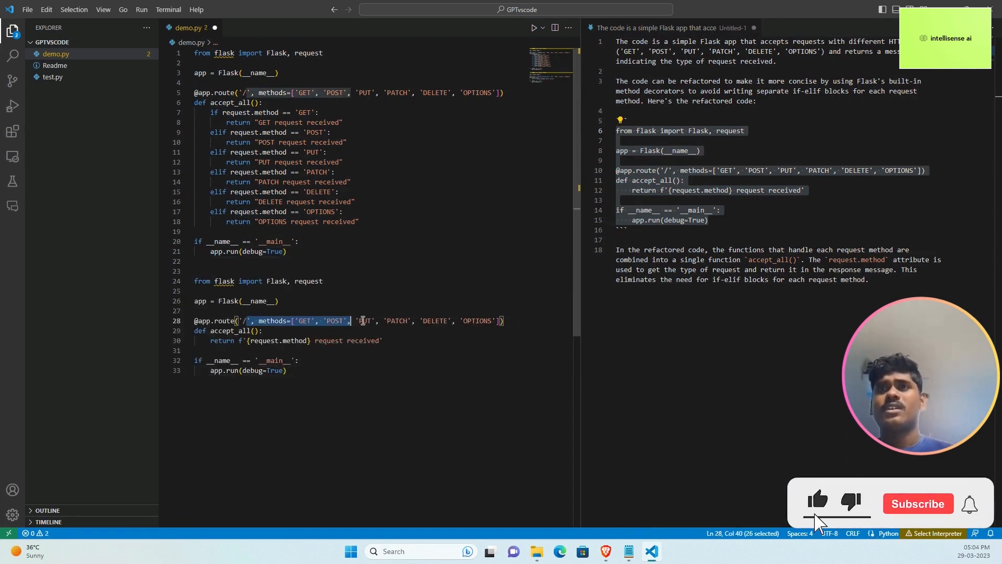
Review the original and refactored accept_all code, then close the CodeGPT response editor.
left_click(917, 503)
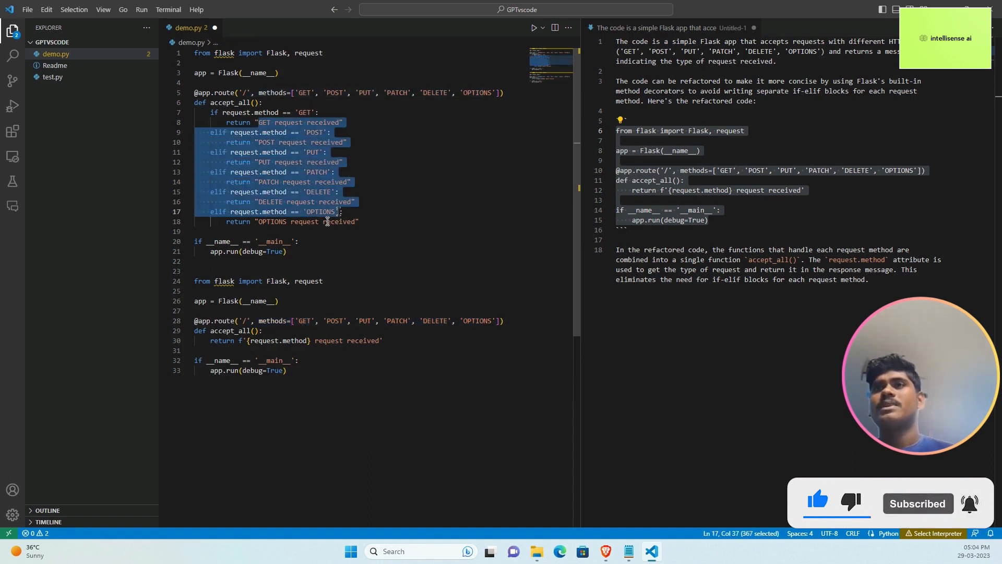
left_click(320, 222)
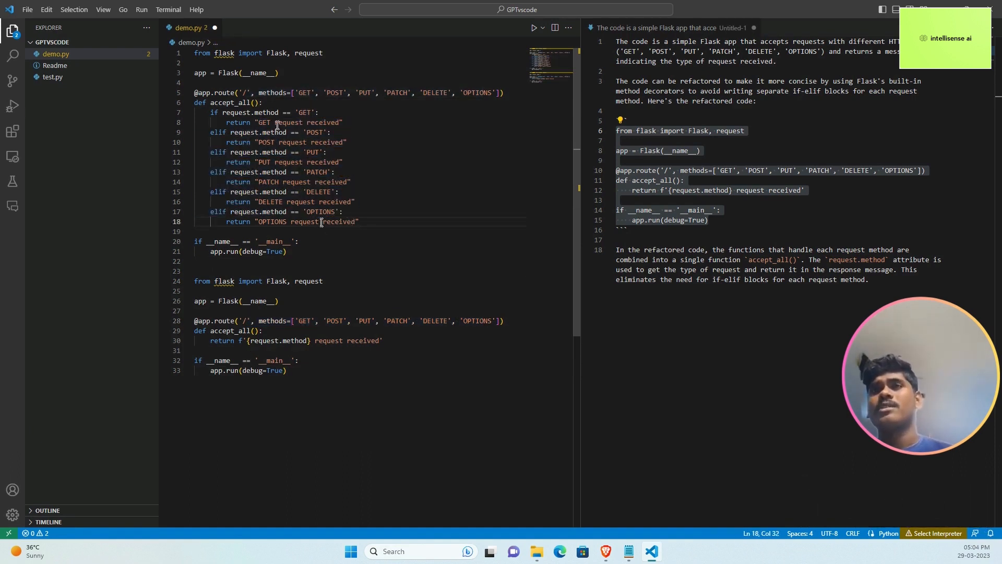
left_click(261, 162)
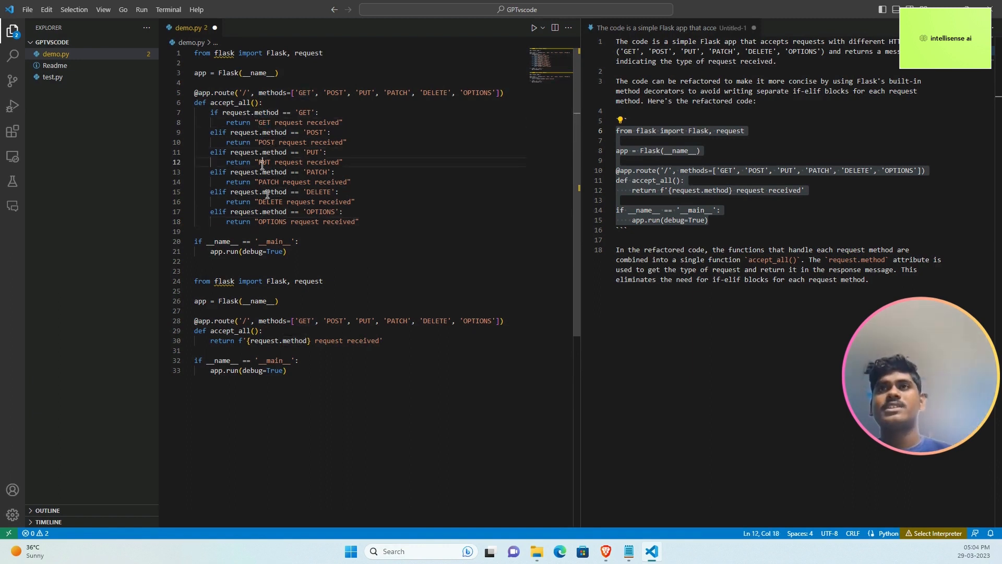
double_click(272, 221)
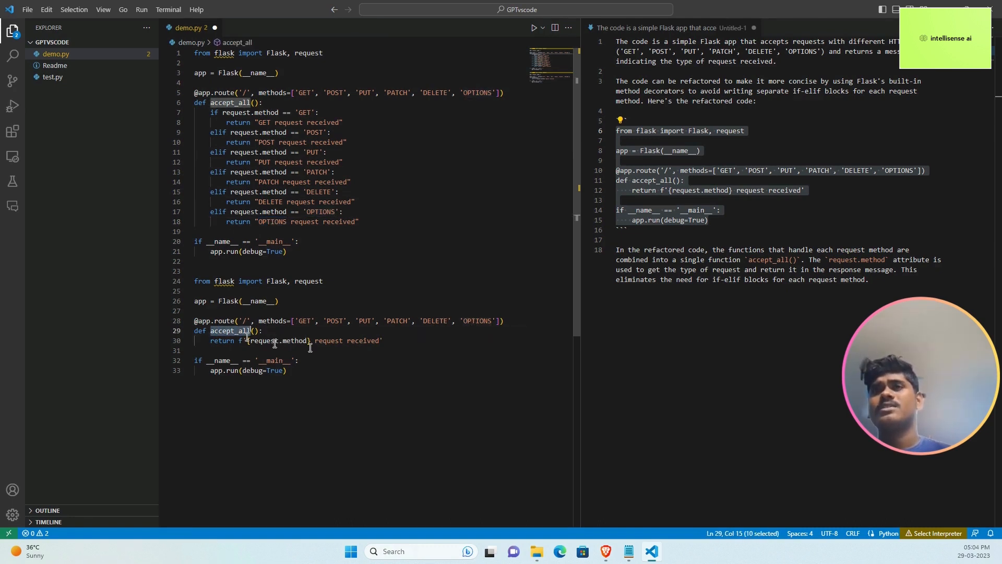
double_click(278, 340)
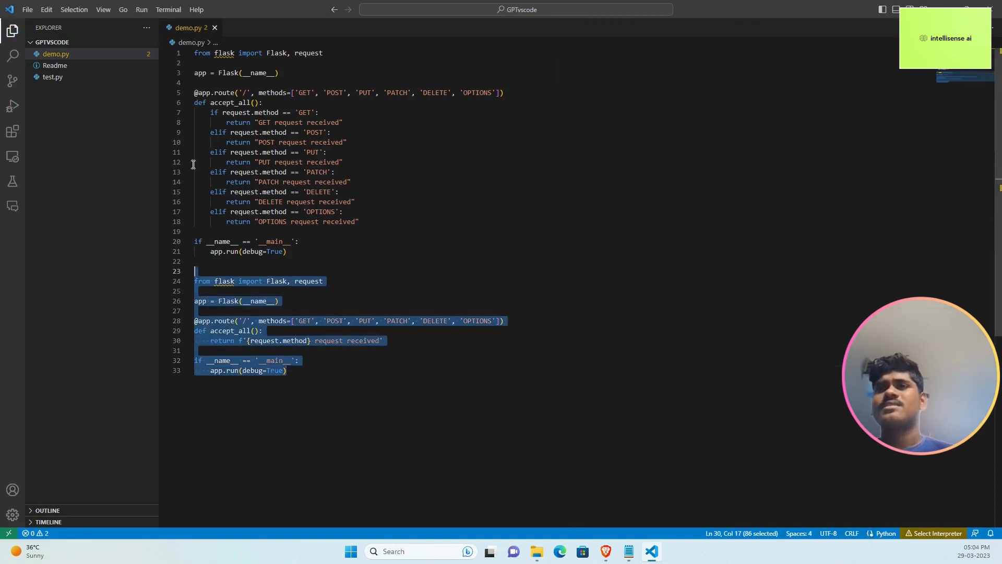
Ask CodeGPT to add comments to all of demo.py's code.
key("ctrl+a")
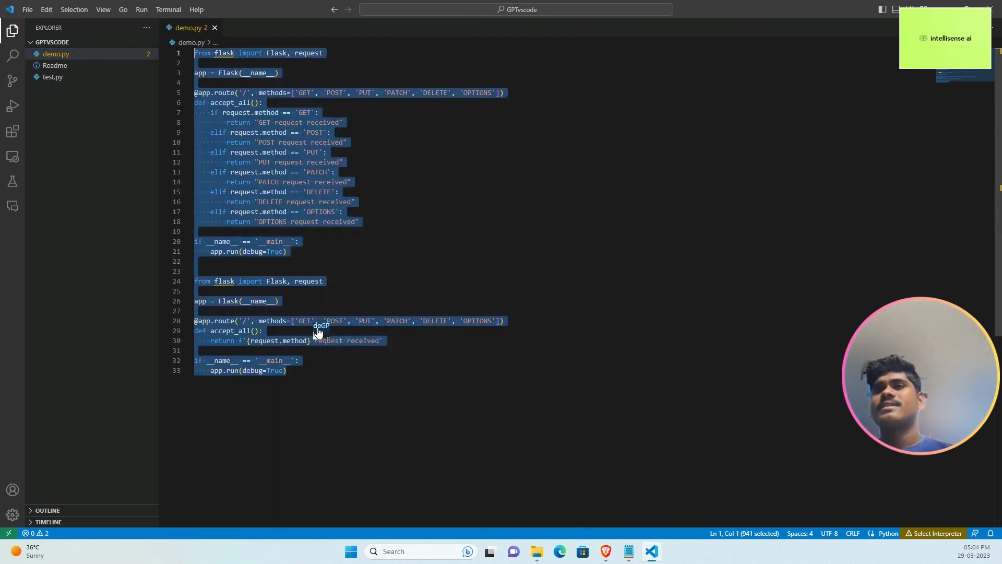
type("A")
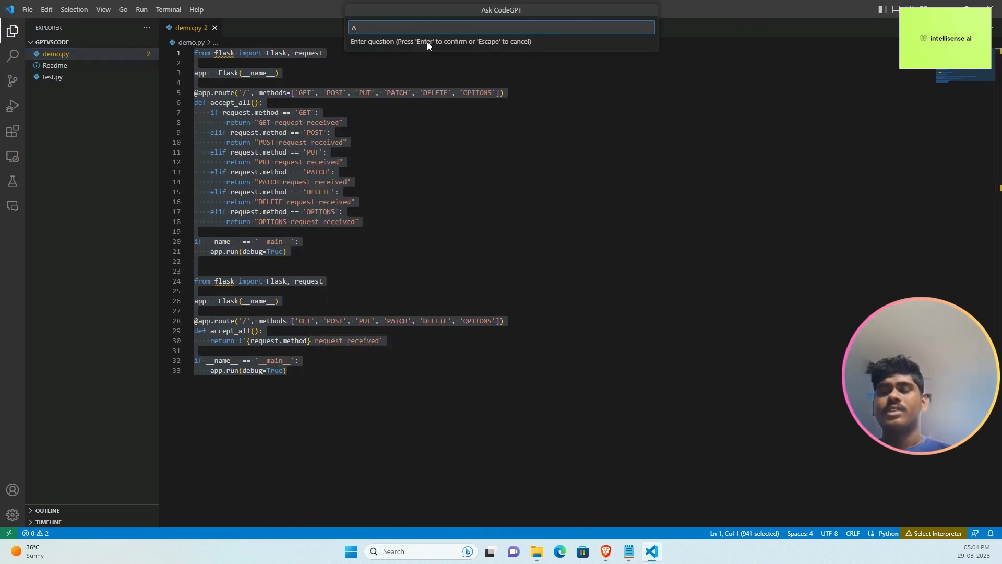
type("dd")
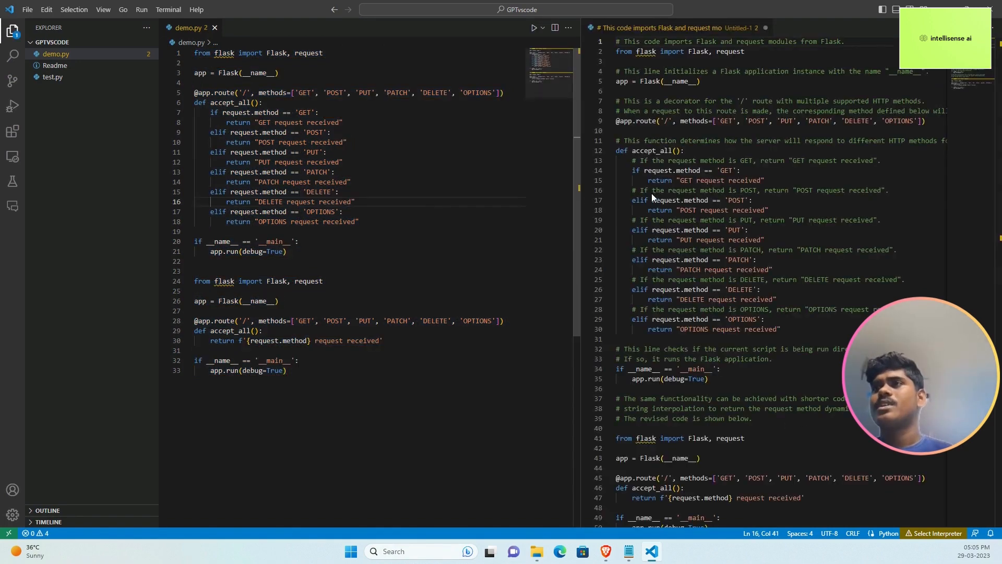
Copy the whole commented response and paste it over demo.py's contents.
scroll("down", 3)
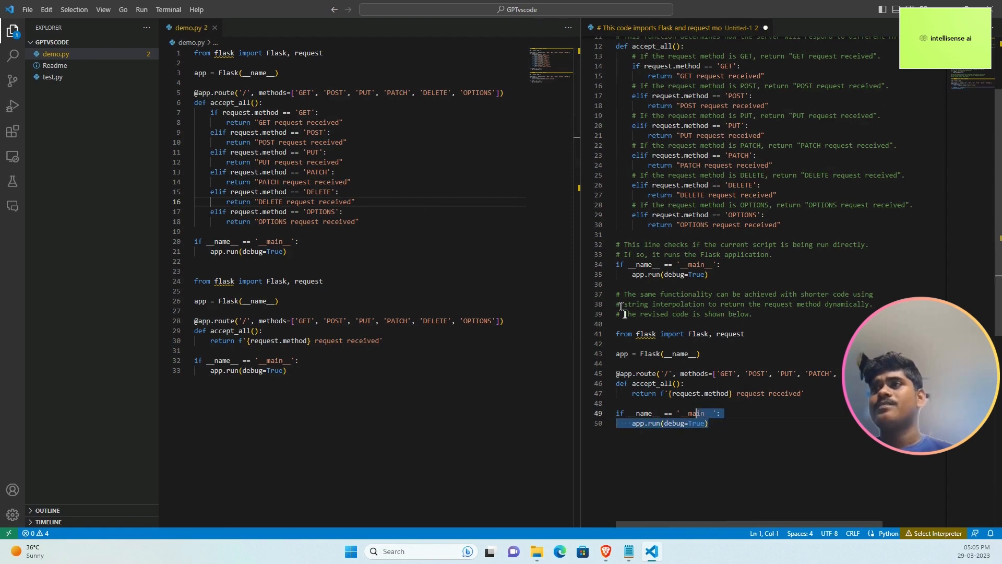
key("ctrl+a")
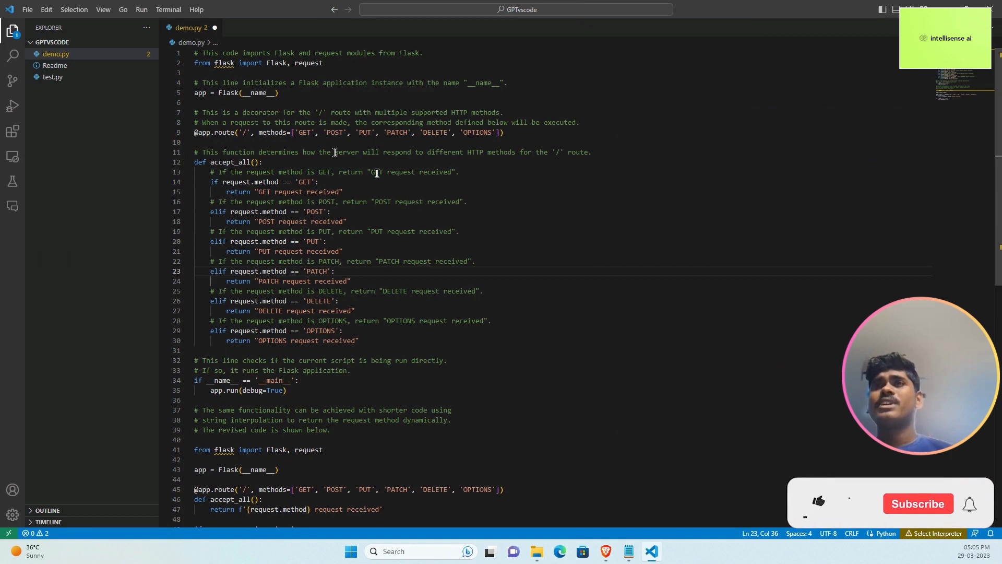
left_click(818, 503)
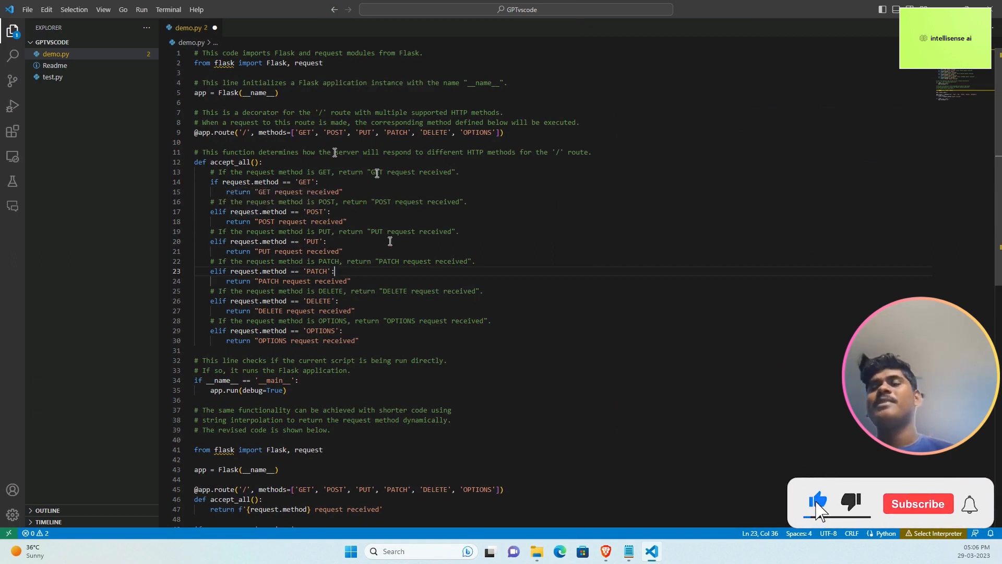
left_click(917, 503)
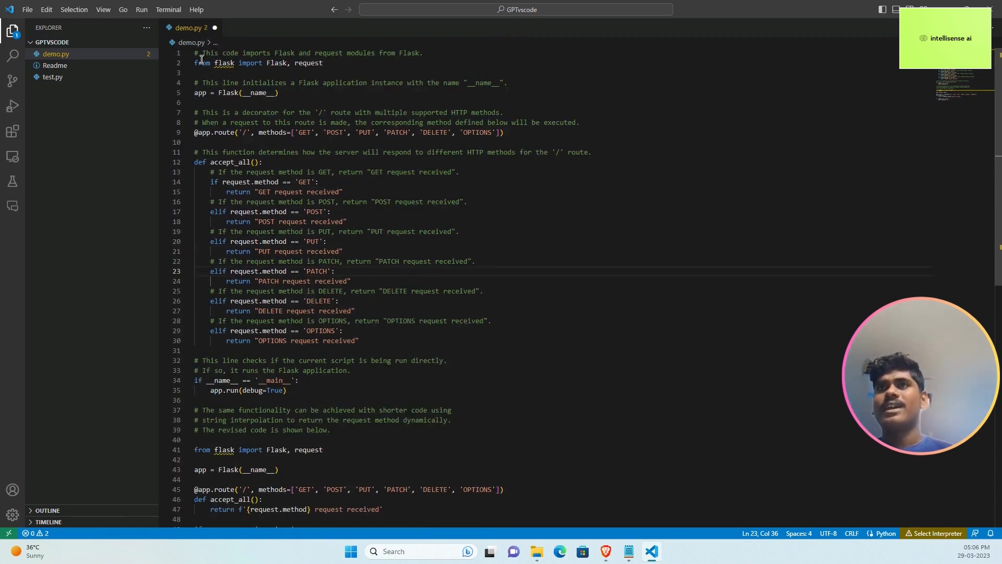
scroll("down", 3)
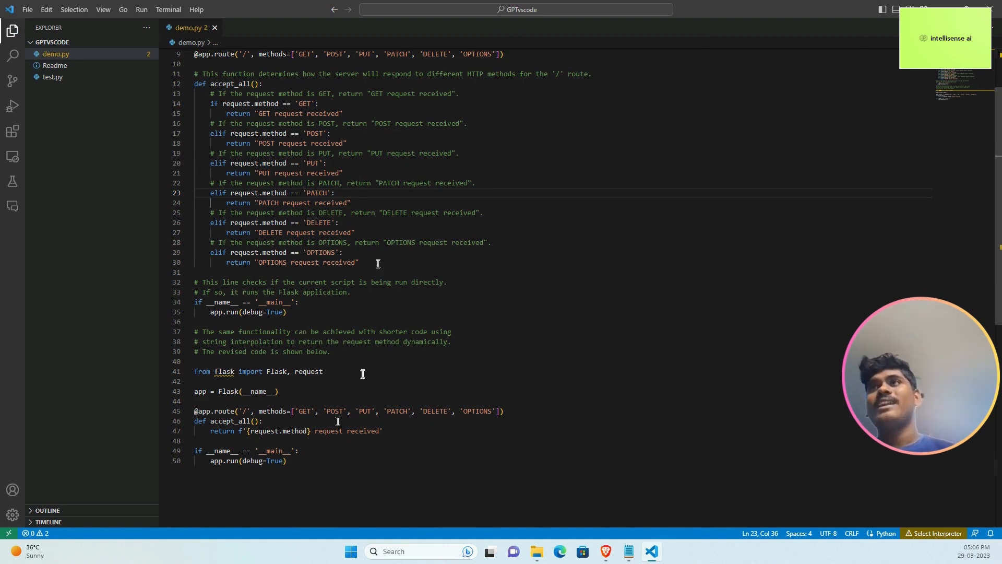
mouse_move(314, 450)
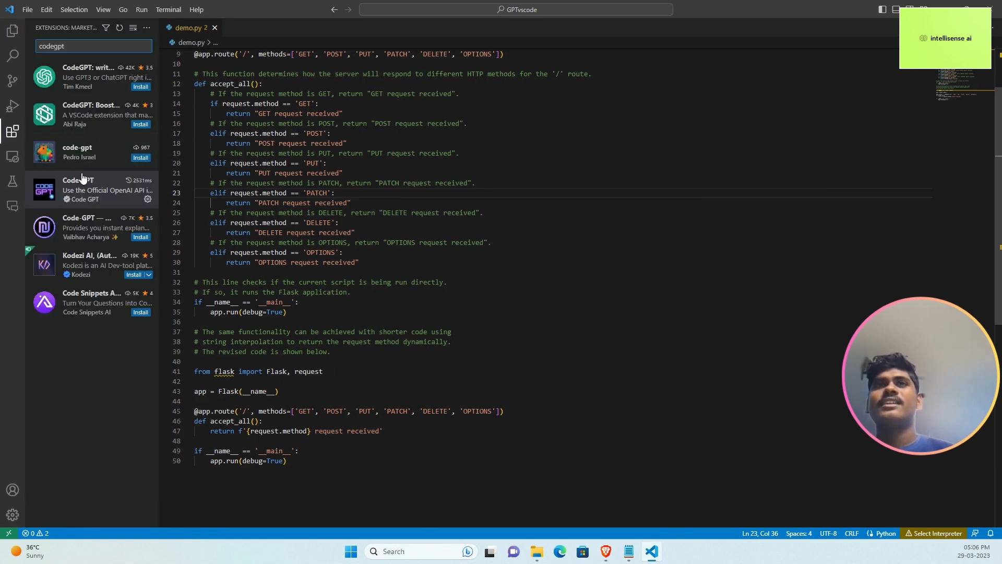
Show the Code GPT extension's details page from the Extensions view.
left_click(87, 189)
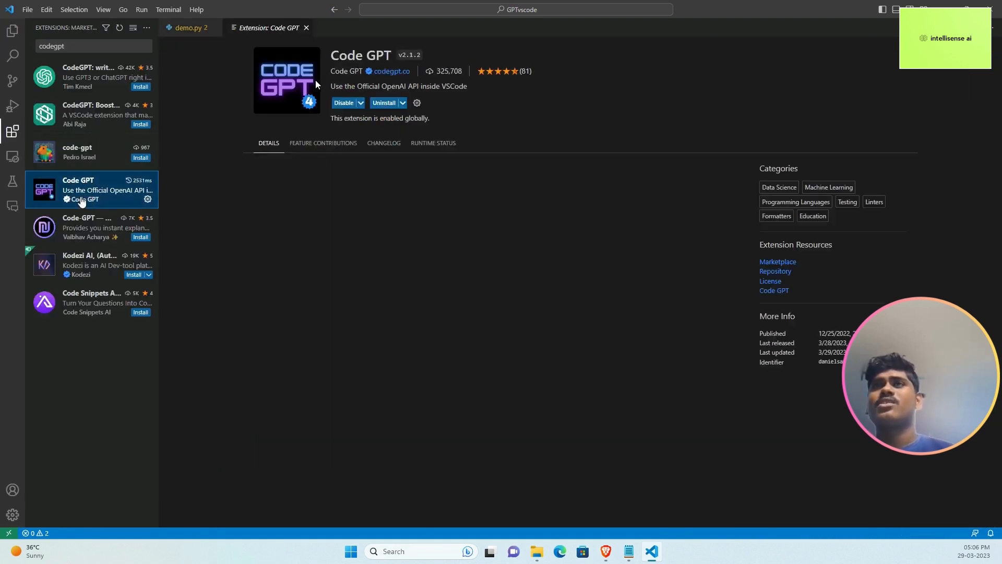